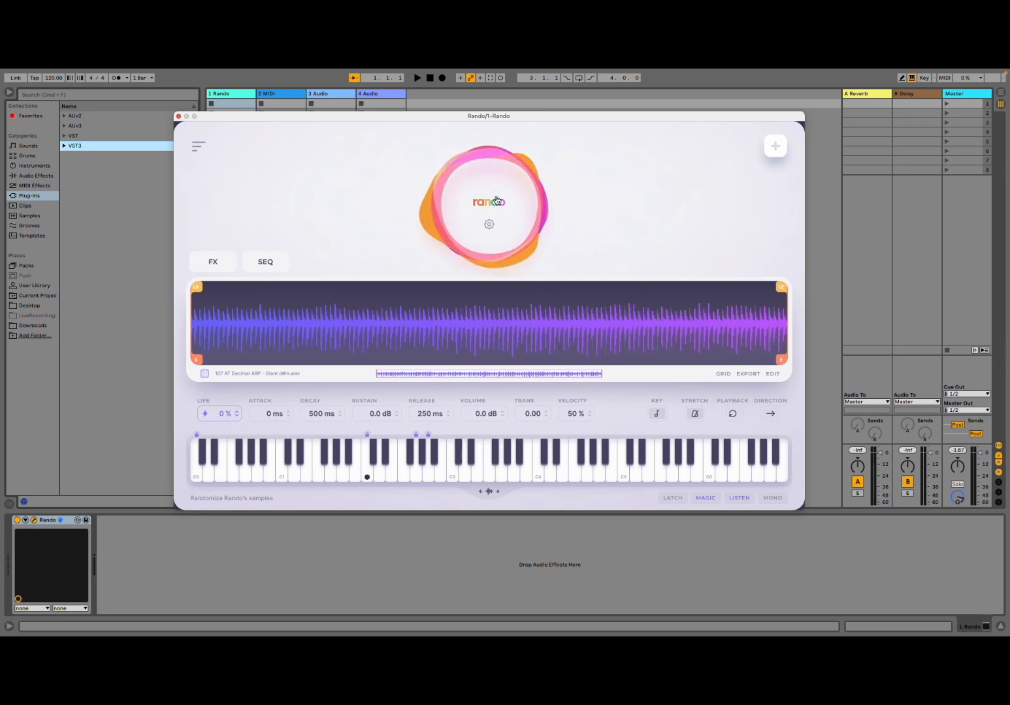
{"action": "mouse_move", "coordinate": [489, 225]}
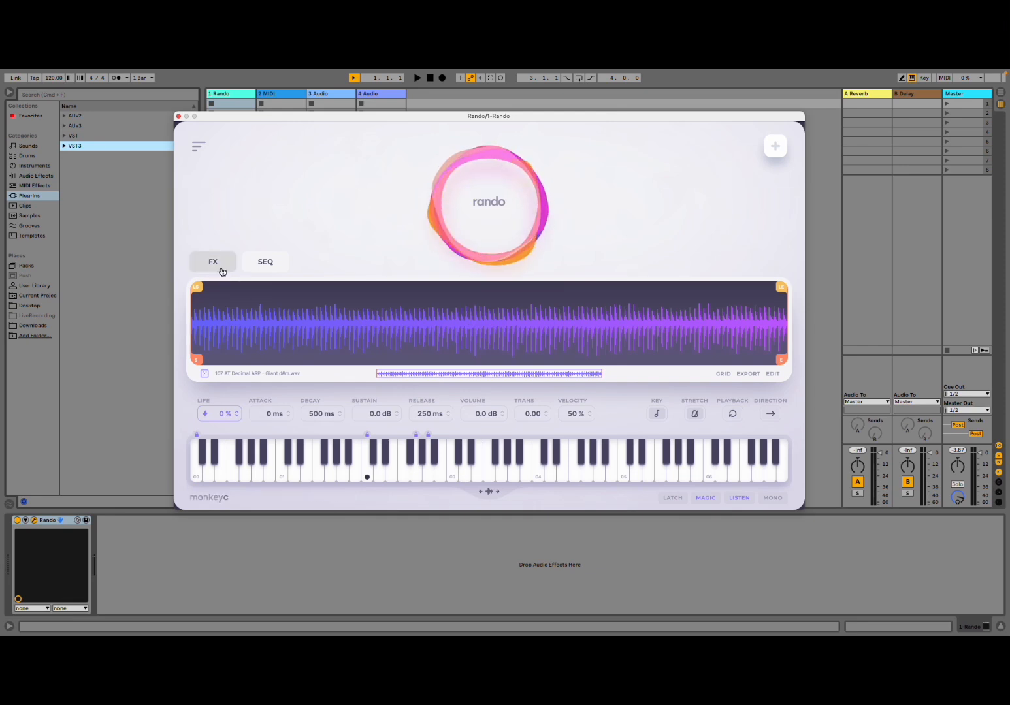
- Open and close the effects panel, then switch to the sequencer view
{"action": "left_click", "coordinate": [212, 261]}
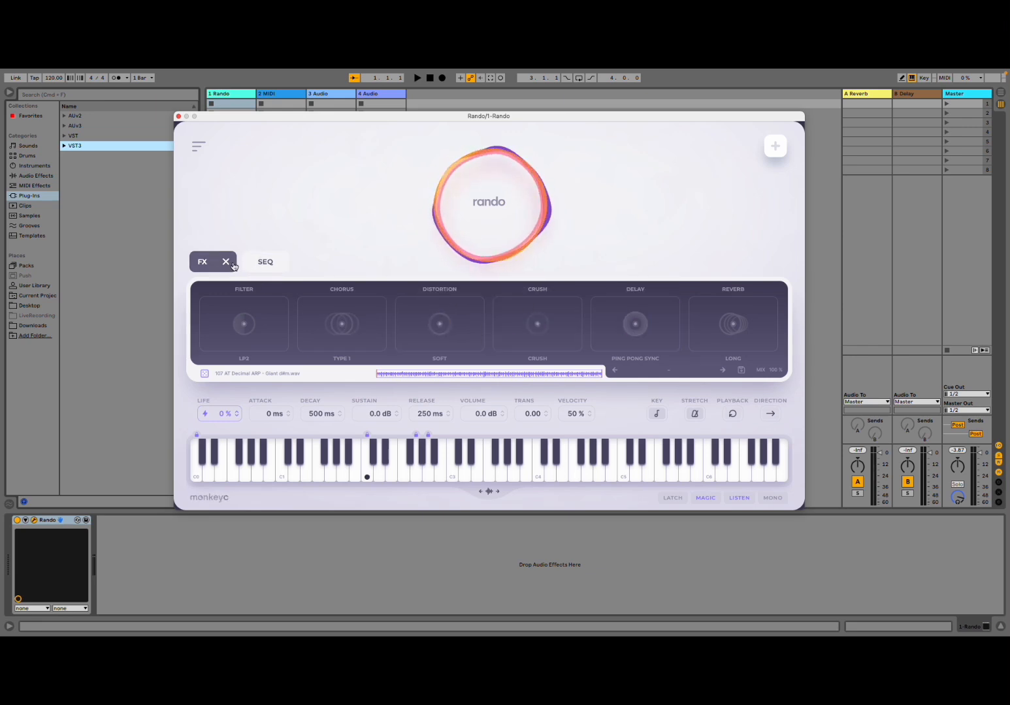
{"action": "left_click", "coordinate": [265, 261]}
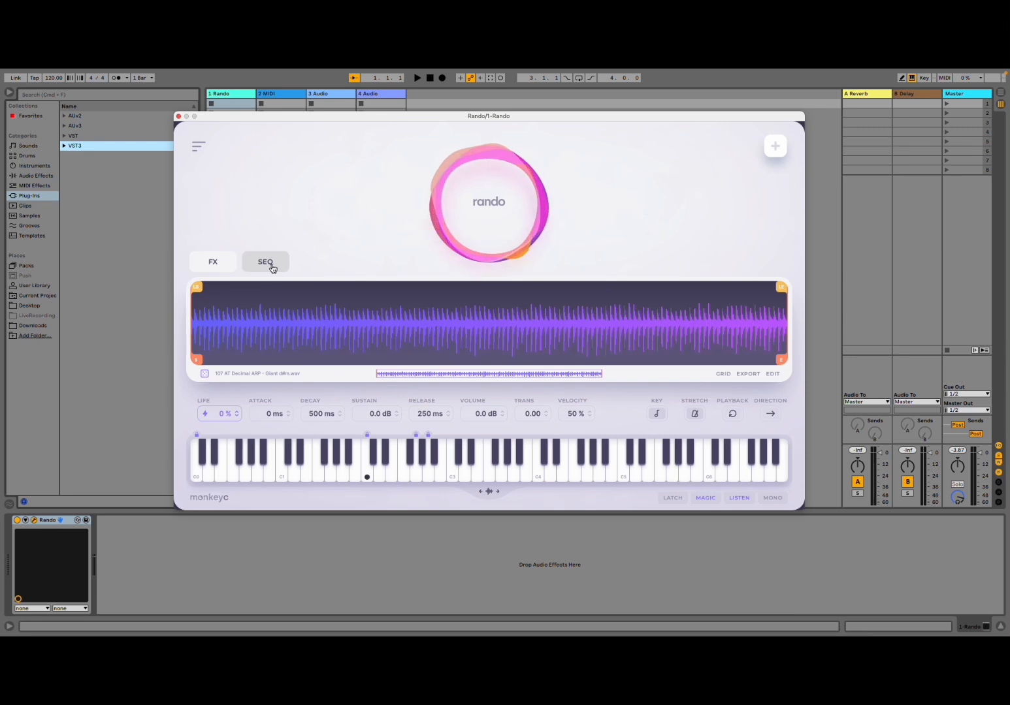
{"action": "left_click", "coordinate": [265, 261]}
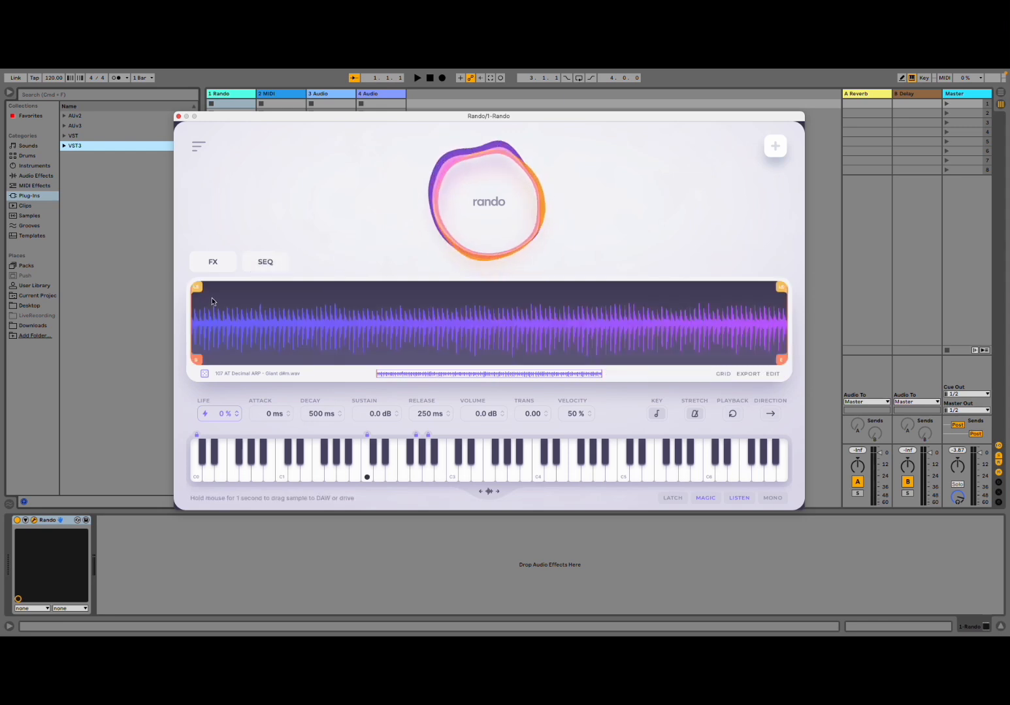
- Drag the sample start point to the middle and back, then open the extra sample settings
{"action": "left_click_drag", "start_coordinate": [198, 287], "coordinate": [312, 287]}
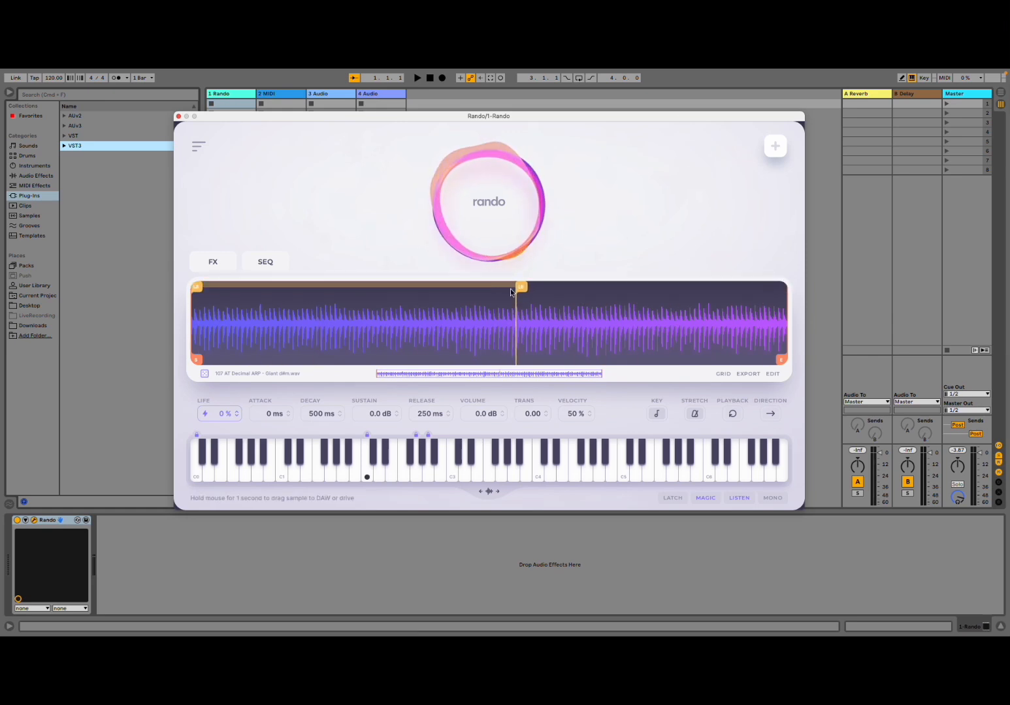
{"action": "left_click_drag", "start_coordinate": [521, 287], "coordinate": [780, 287]}
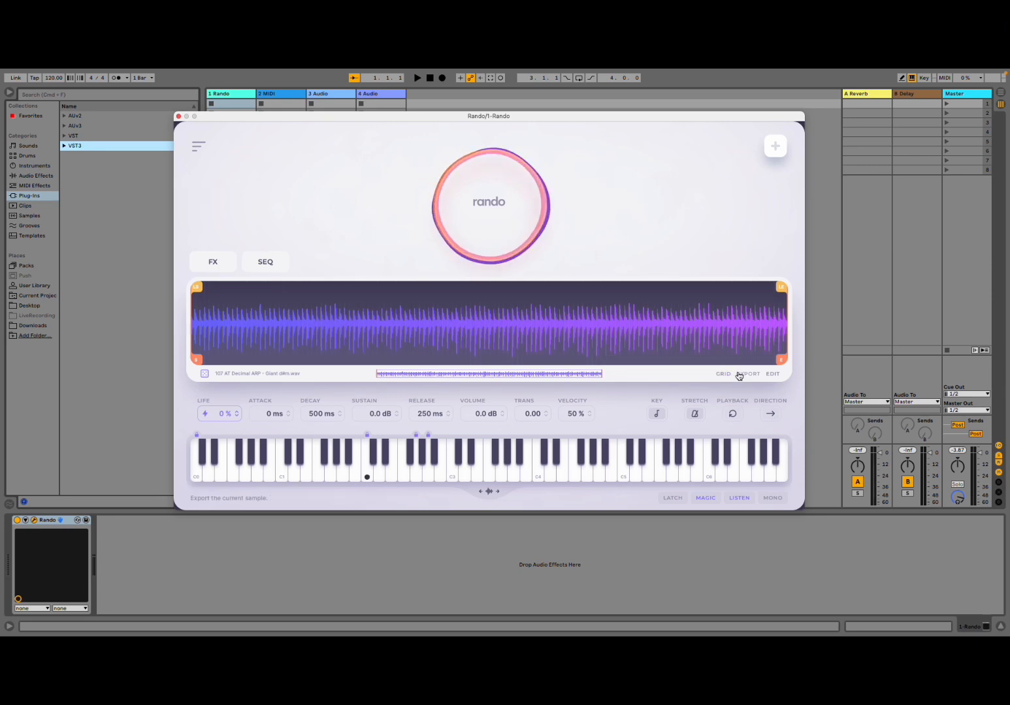
{"action": "left_click", "coordinate": [772, 374]}
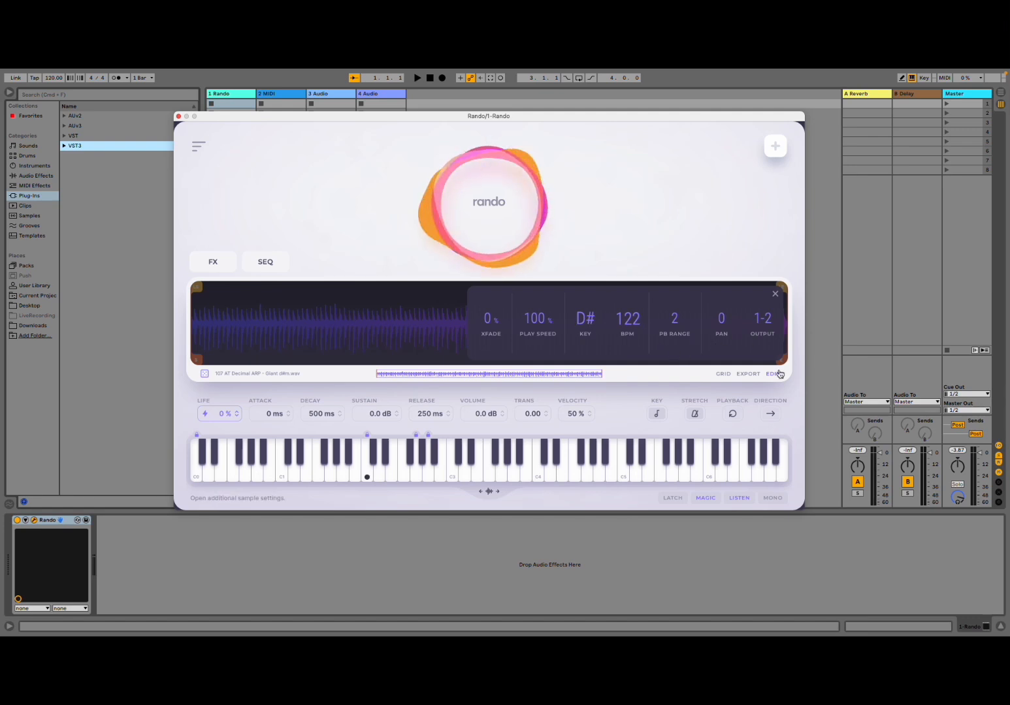
- Close the additional sample settings overlay to show the full waveform again
{"action": "left_click", "coordinate": [776, 294]}
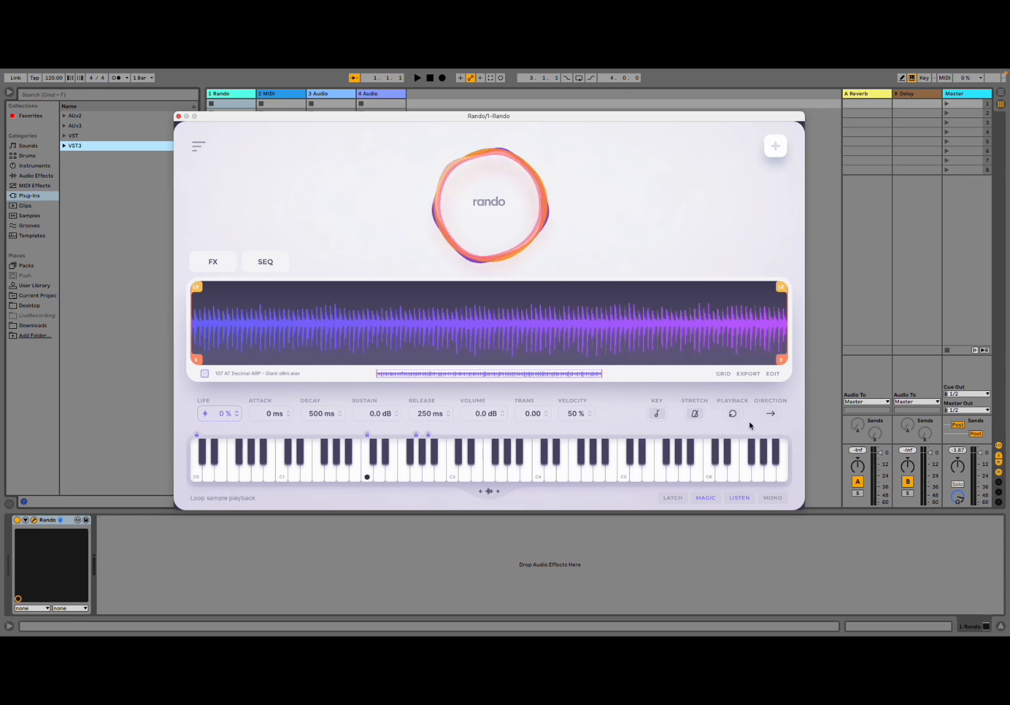
{"action": "mouse_move", "coordinate": [305, 448]}
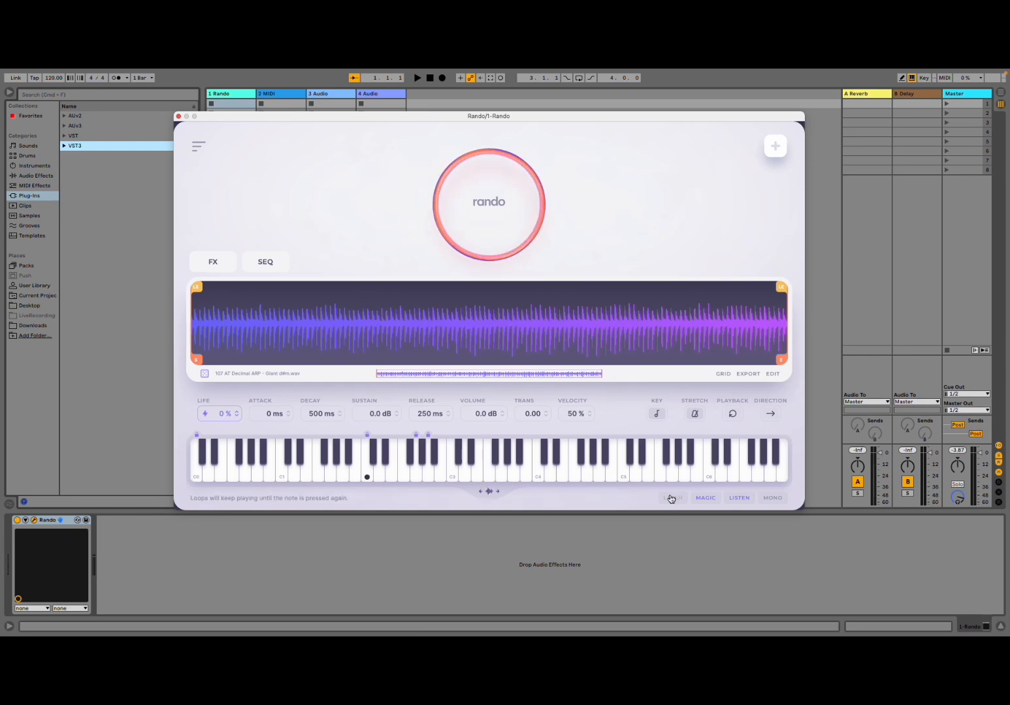
{"action": "left_click", "coordinate": [705, 498]}
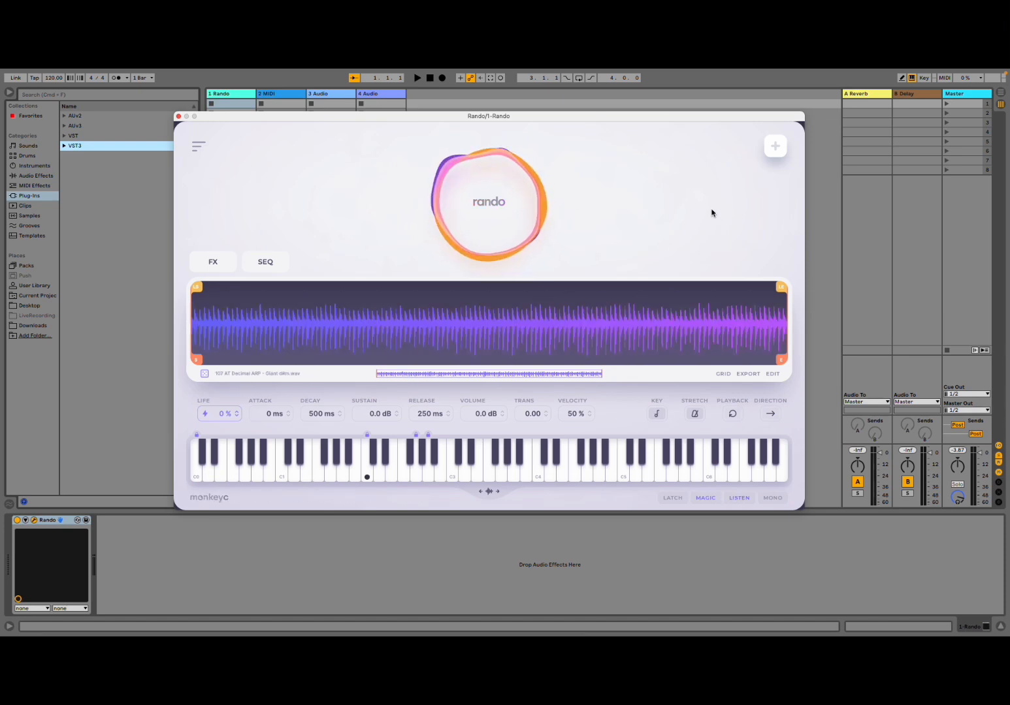
{"action": "left_click", "coordinate": [774, 145]}
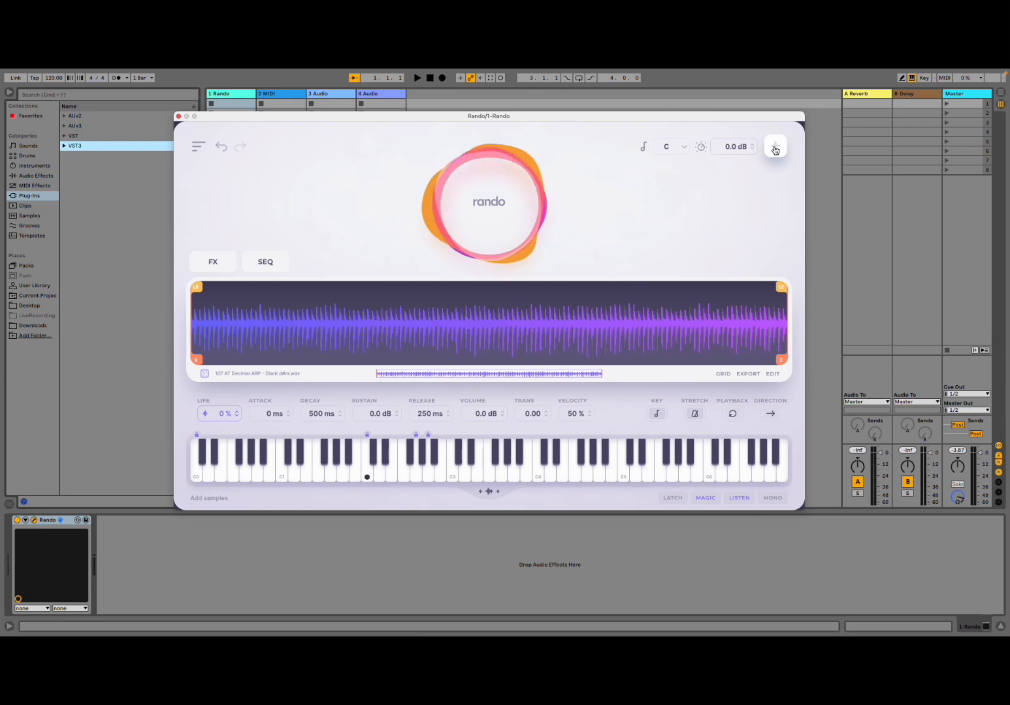
- Open the sample import dialog, then close it again
{"action": "left_click", "coordinate": [774, 147]}
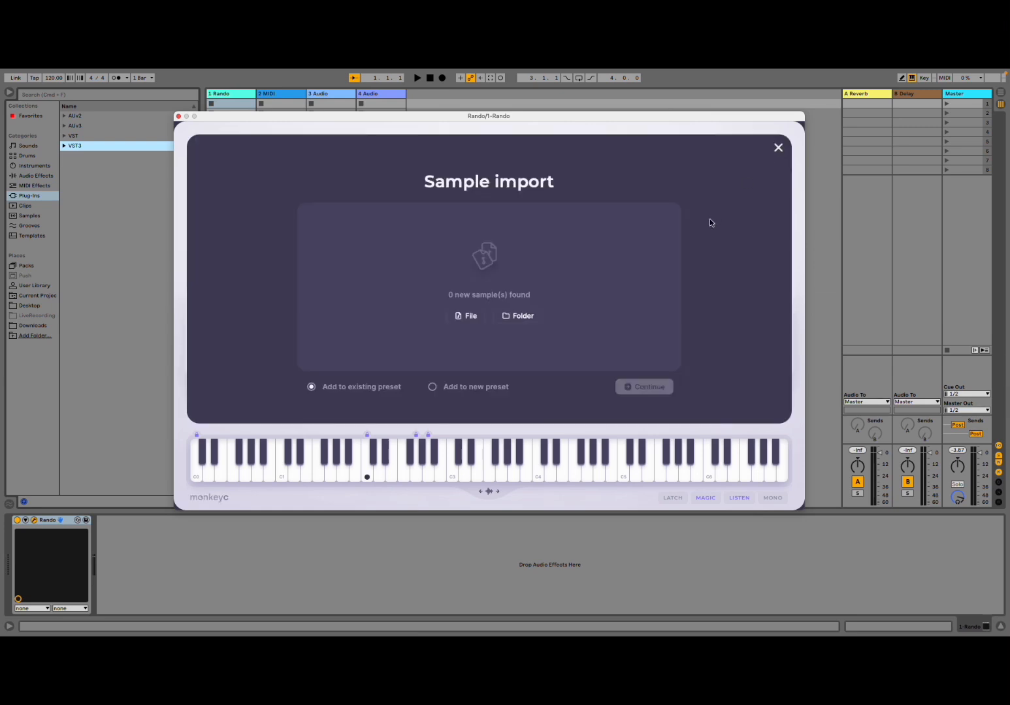
{"action": "mouse_move", "coordinate": [711, 222]}
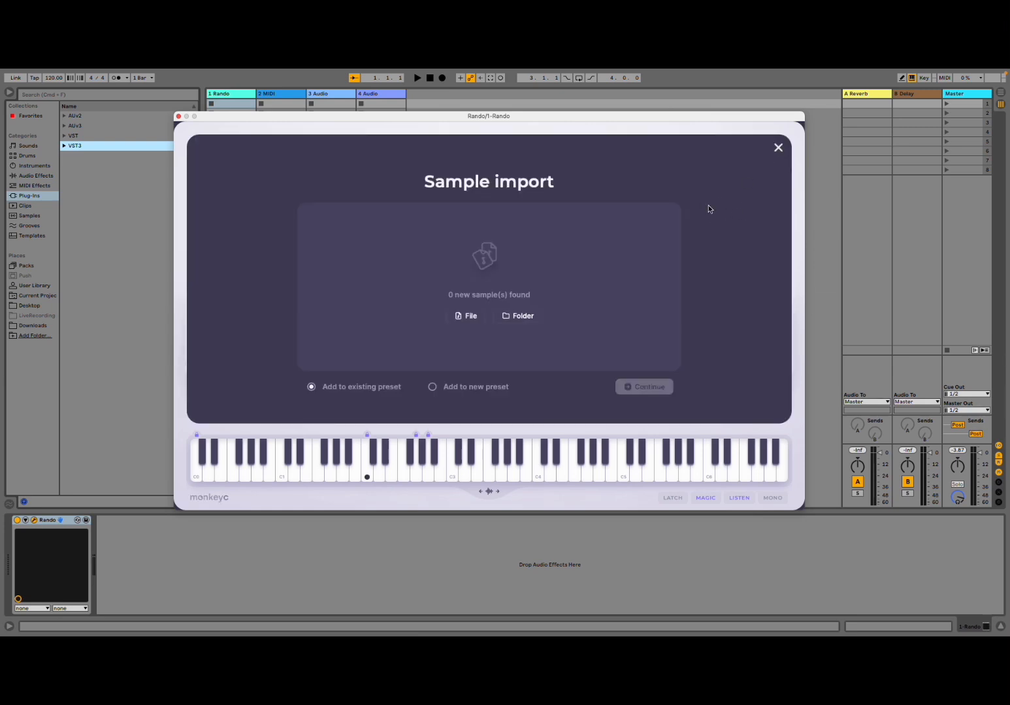
{"action": "mouse_move", "coordinate": [707, 201]}
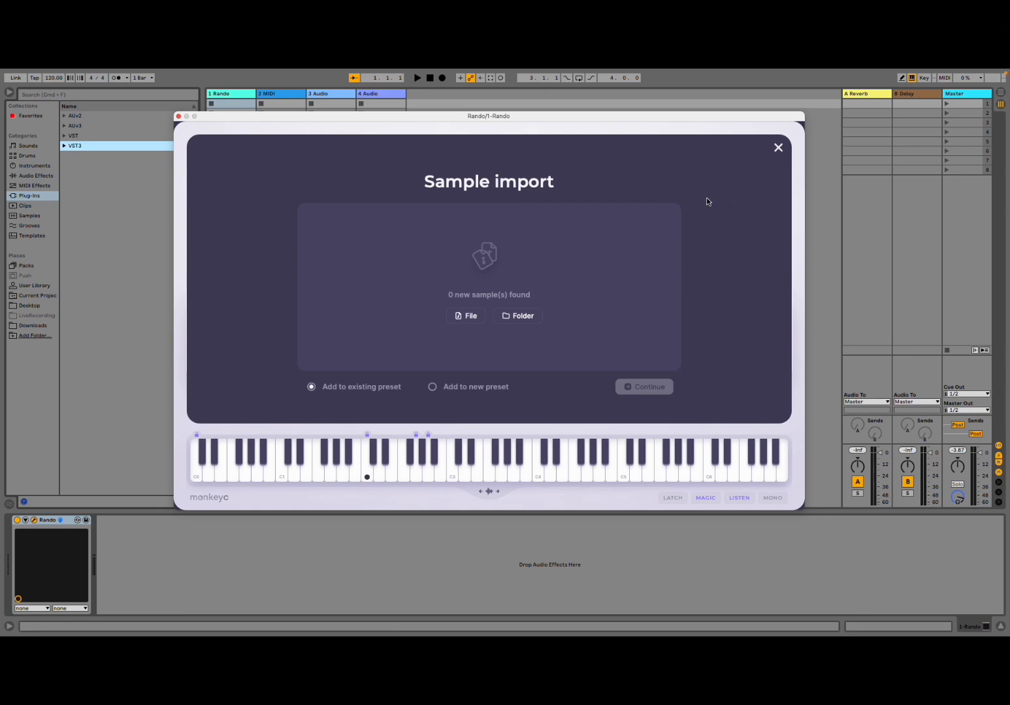
{"action": "left_click", "coordinate": [777, 147]}
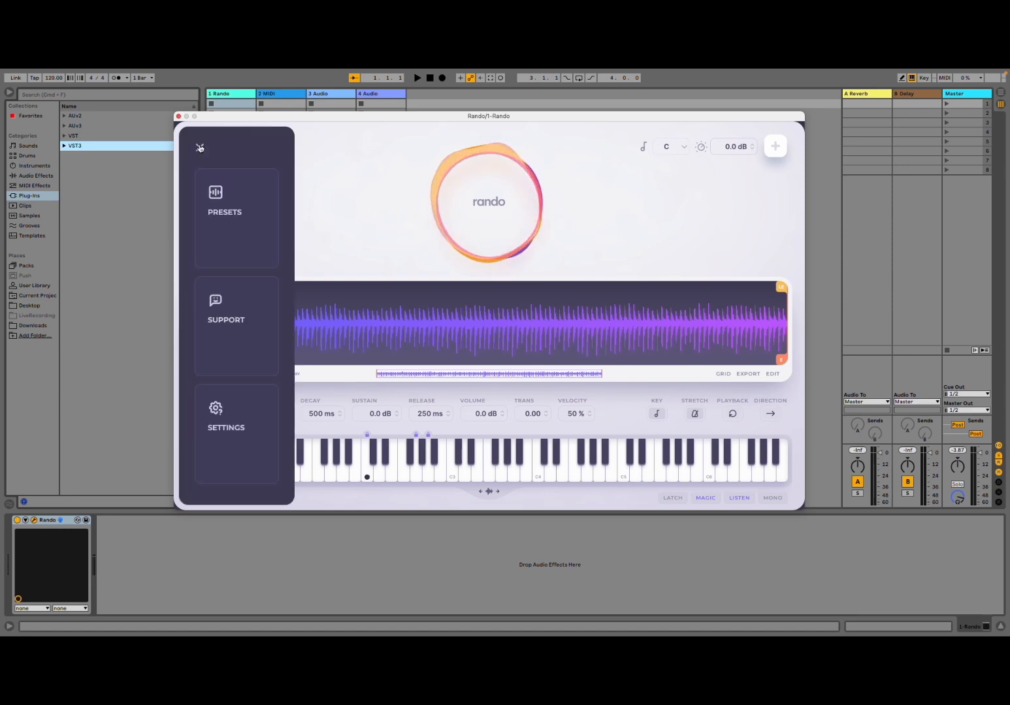
{"action": "left_click", "coordinate": [224, 216]}
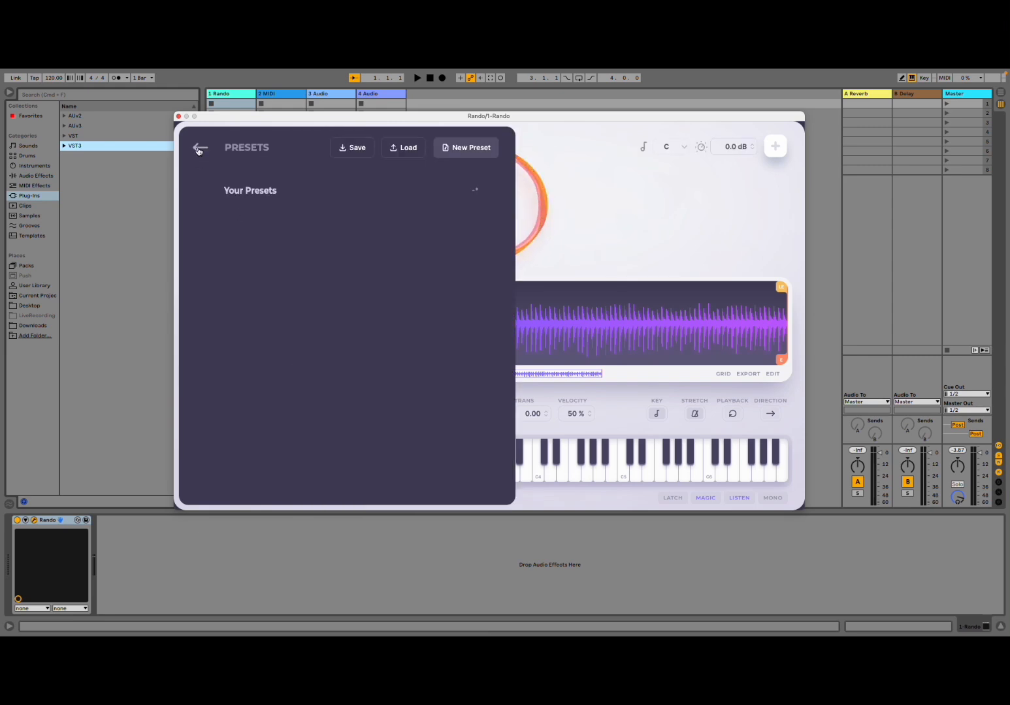
{"action": "left_click", "coordinate": [200, 148]}
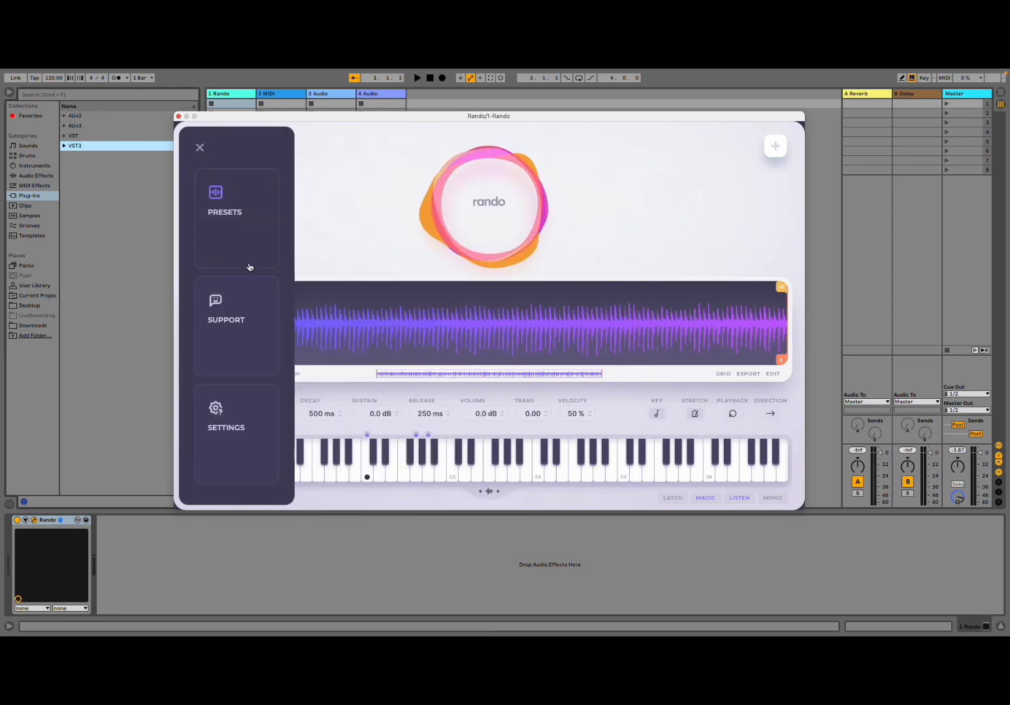
{"action": "left_click", "coordinate": [226, 319]}
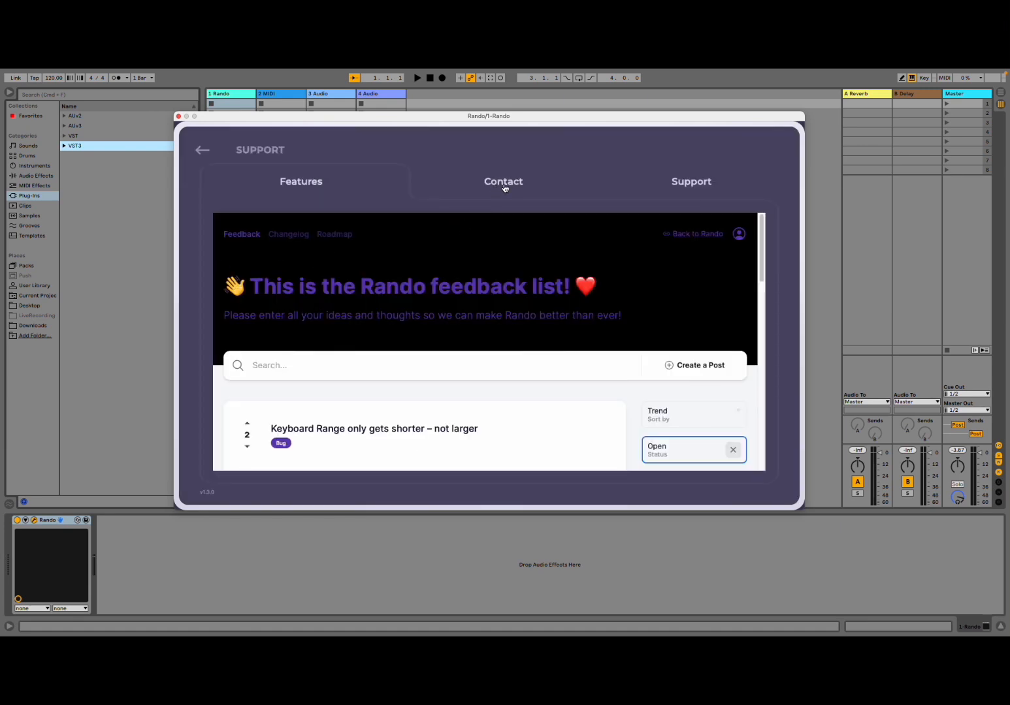
{"action": "left_click", "coordinate": [502, 182]}
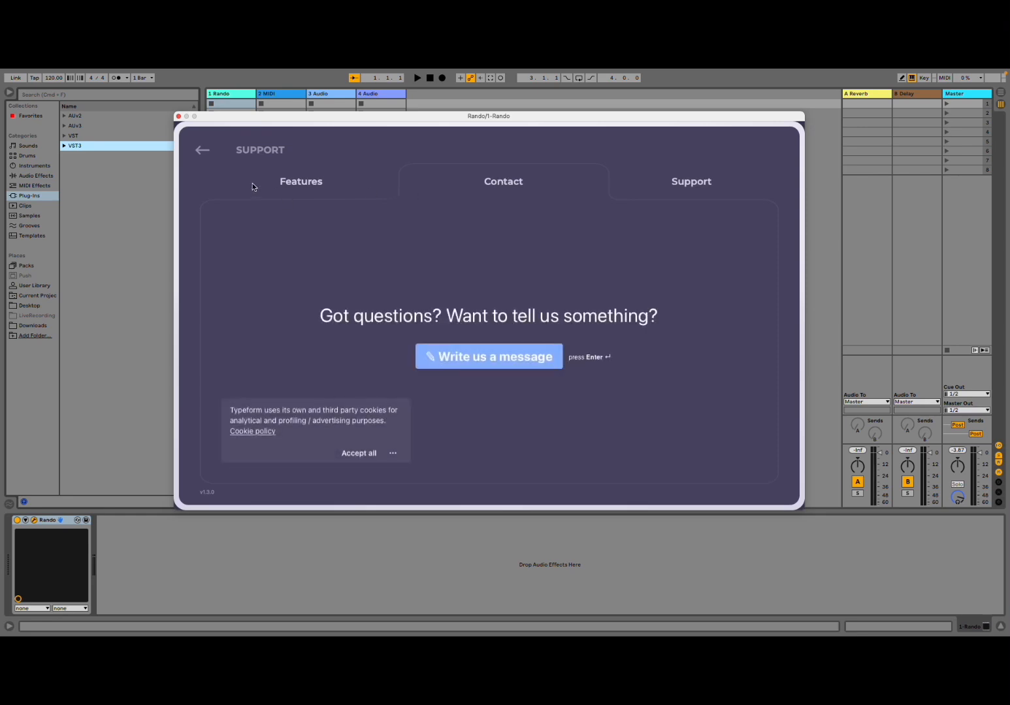
{"action": "left_click", "coordinate": [203, 150]}
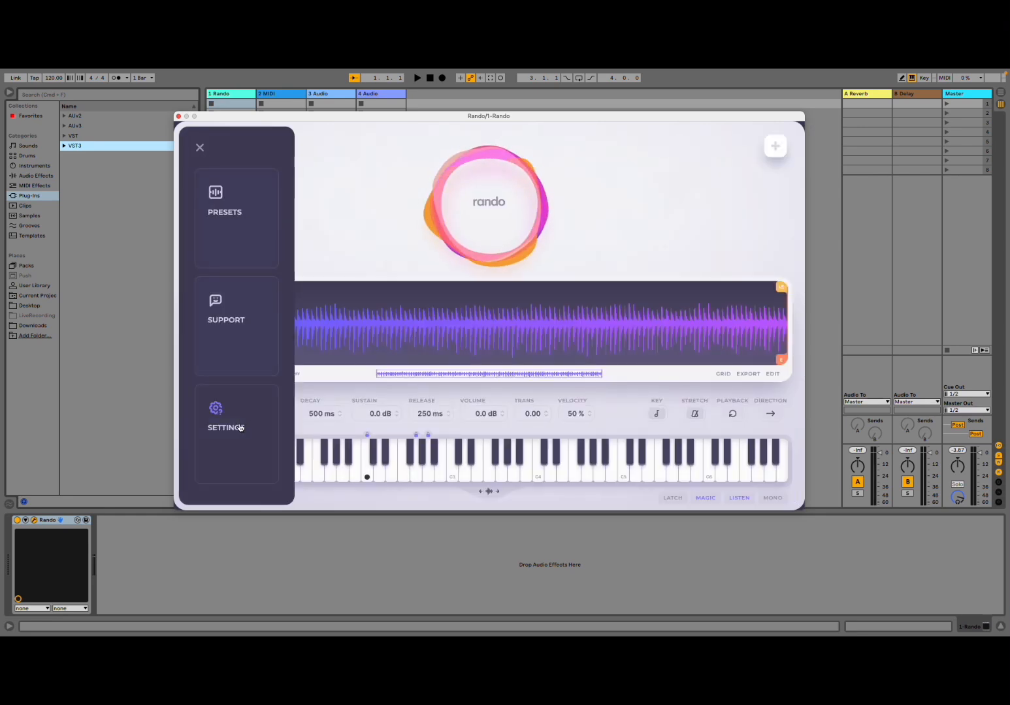
- Open Rando's settings page listing the installed Audiotent.com Sampler pack
{"action": "left_click", "coordinate": [226, 418]}
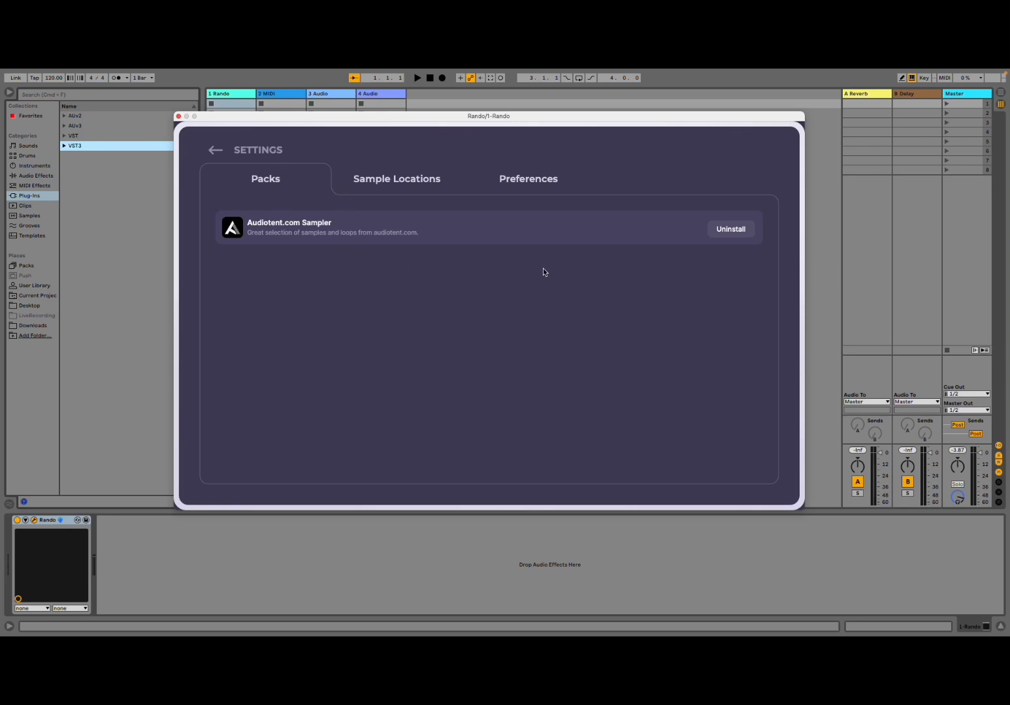
{"action": "mouse_move", "coordinate": [481, 270]}
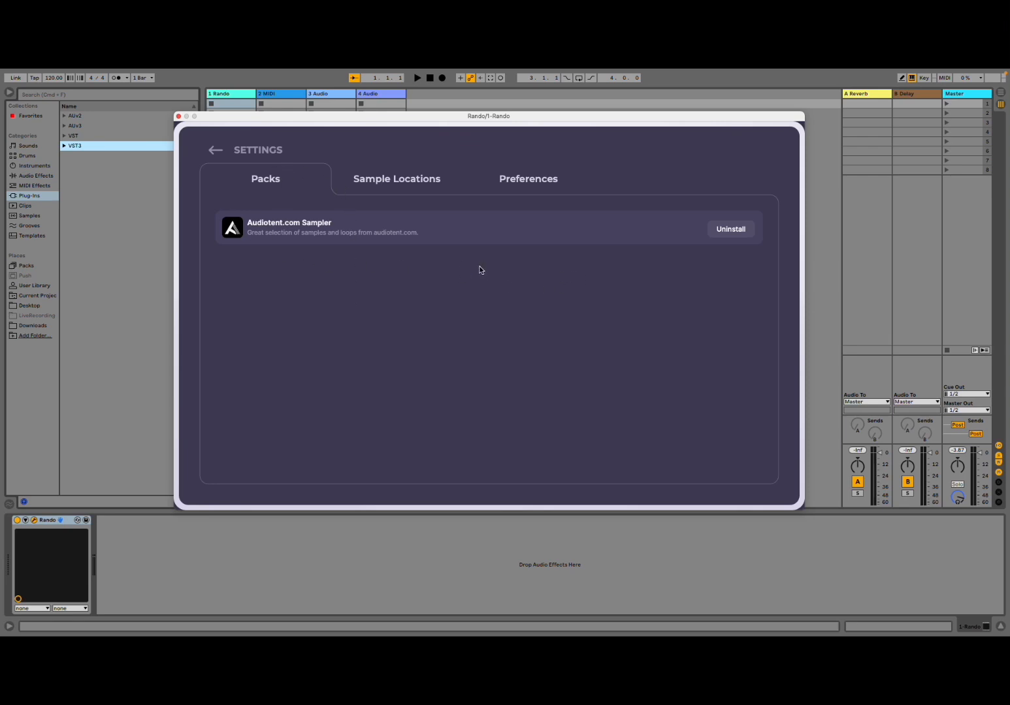
{"action": "mouse_move", "coordinate": [458, 277]}
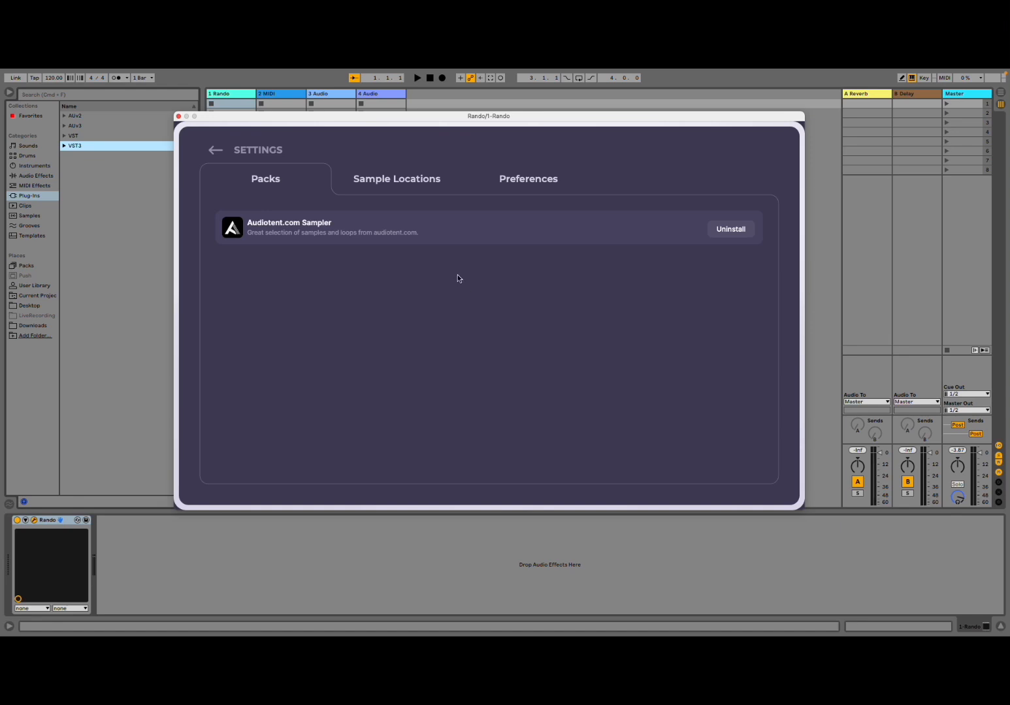
{"action": "mouse_move", "coordinate": [416, 264]}
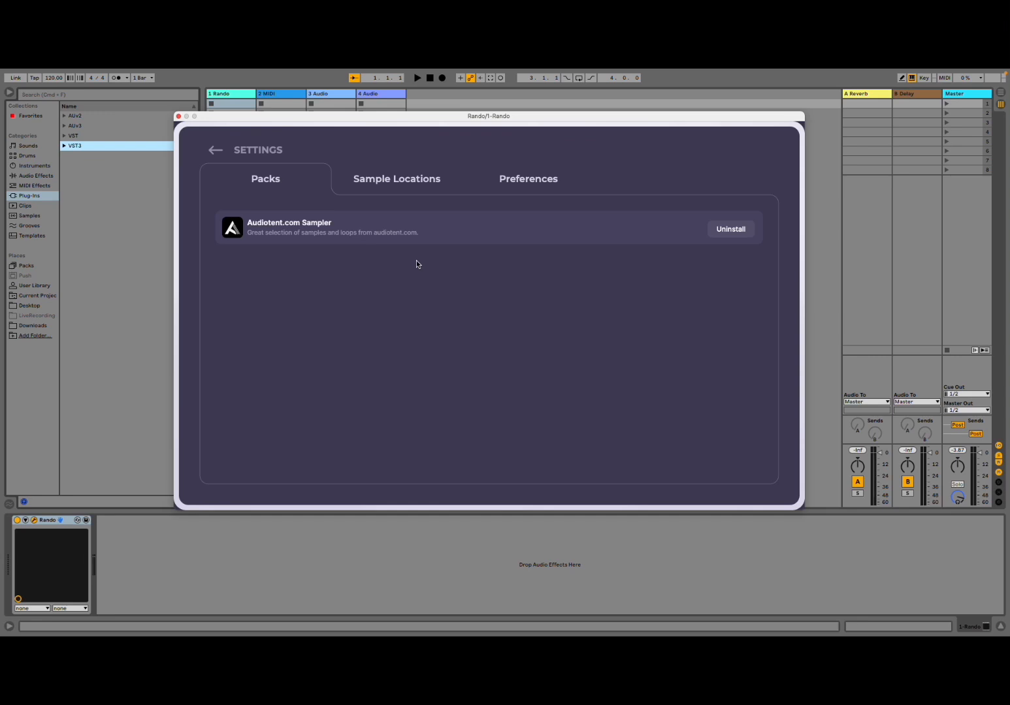
- Set the GUI scale to 125% in Preferences and reposition the enlarged window
{"action": "left_click", "coordinate": [396, 178]}
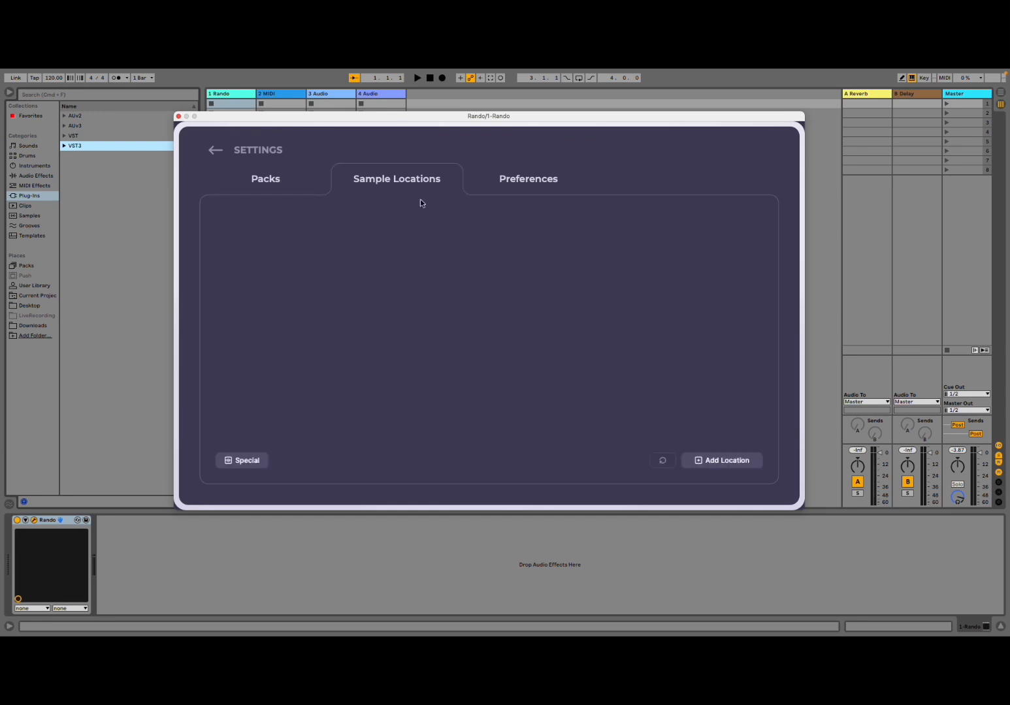
{"action": "mouse_move", "coordinate": [454, 296]}
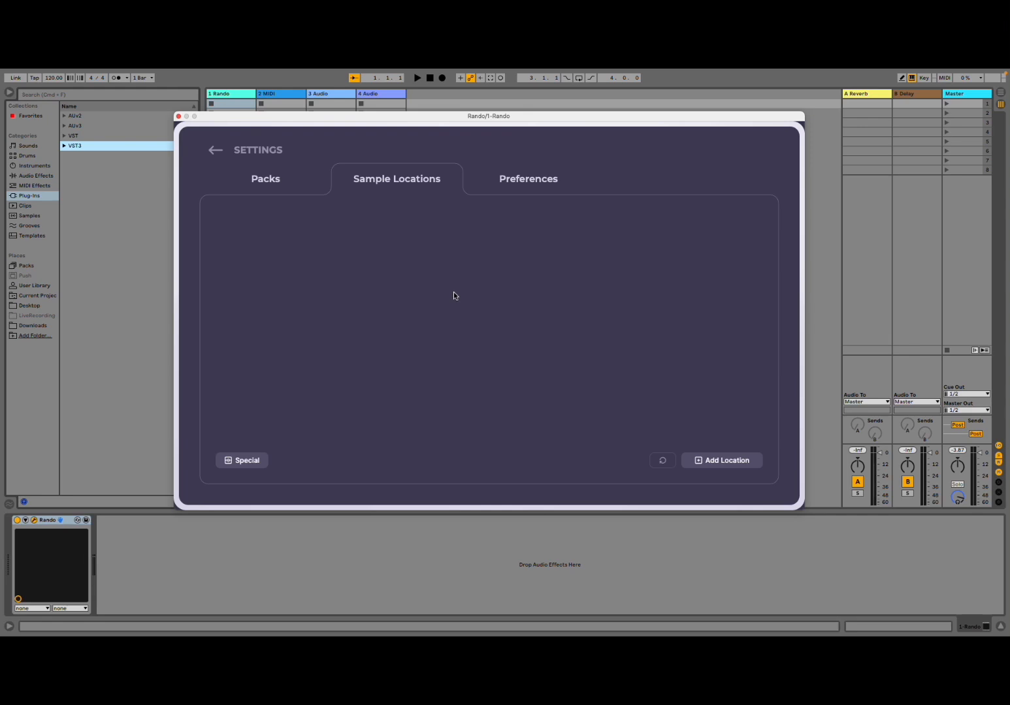
{"action": "mouse_move", "coordinate": [453, 307]}
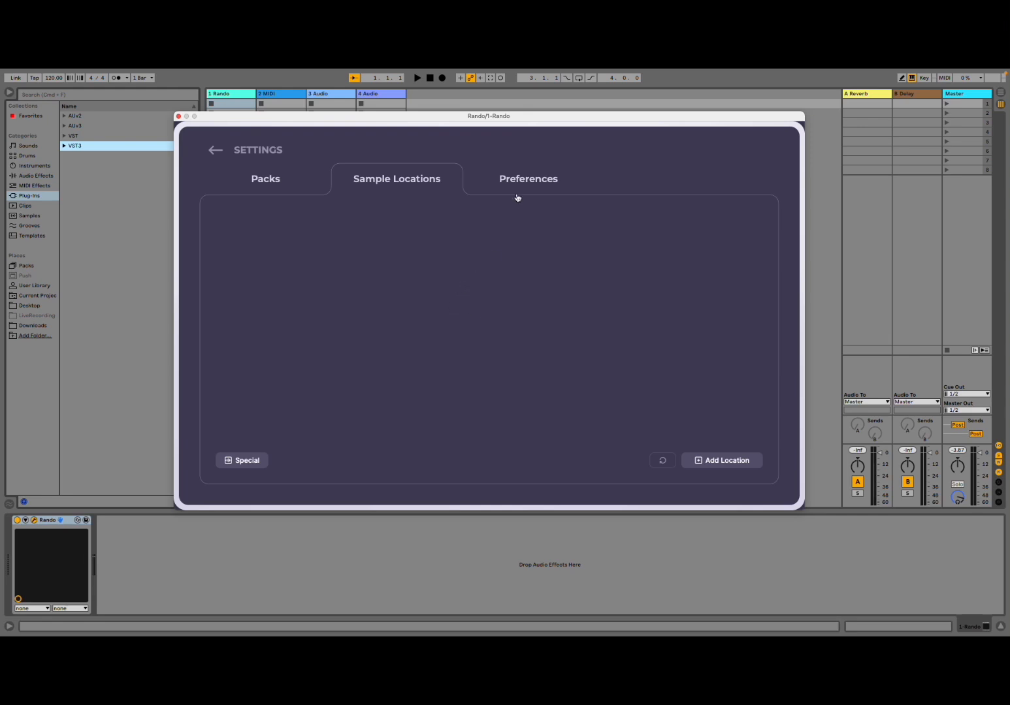
{"action": "left_click", "coordinate": [528, 179]}
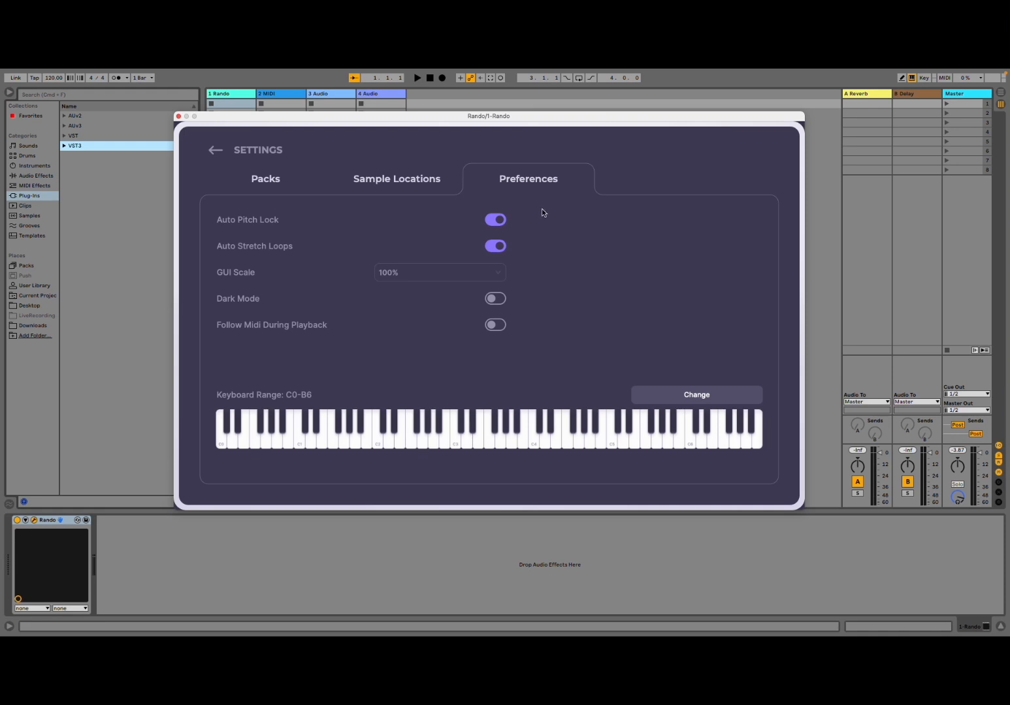
{"action": "mouse_move", "coordinate": [337, 269]}
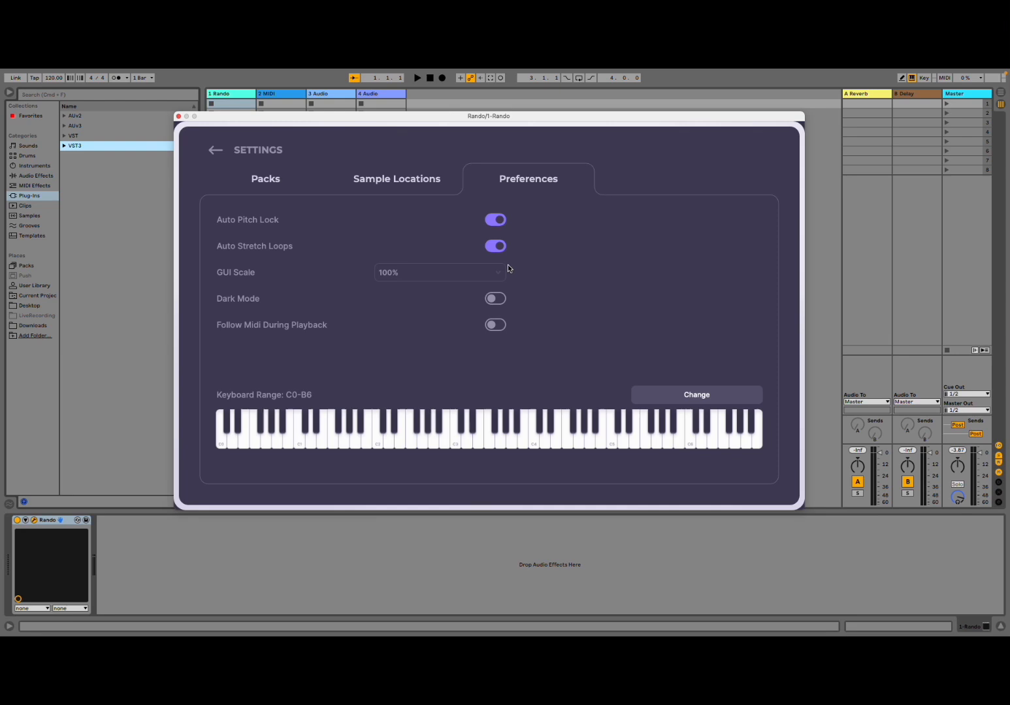
{"action": "left_click", "coordinate": [439, 273]}
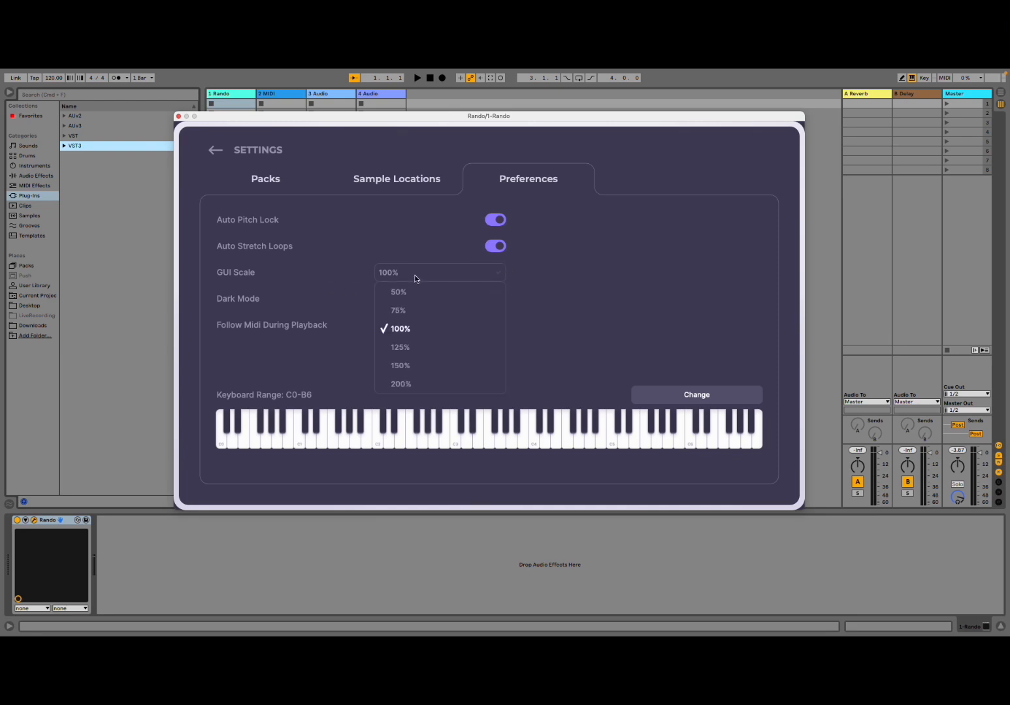
{"action": "left_click", "coordinate": [399, 347]}
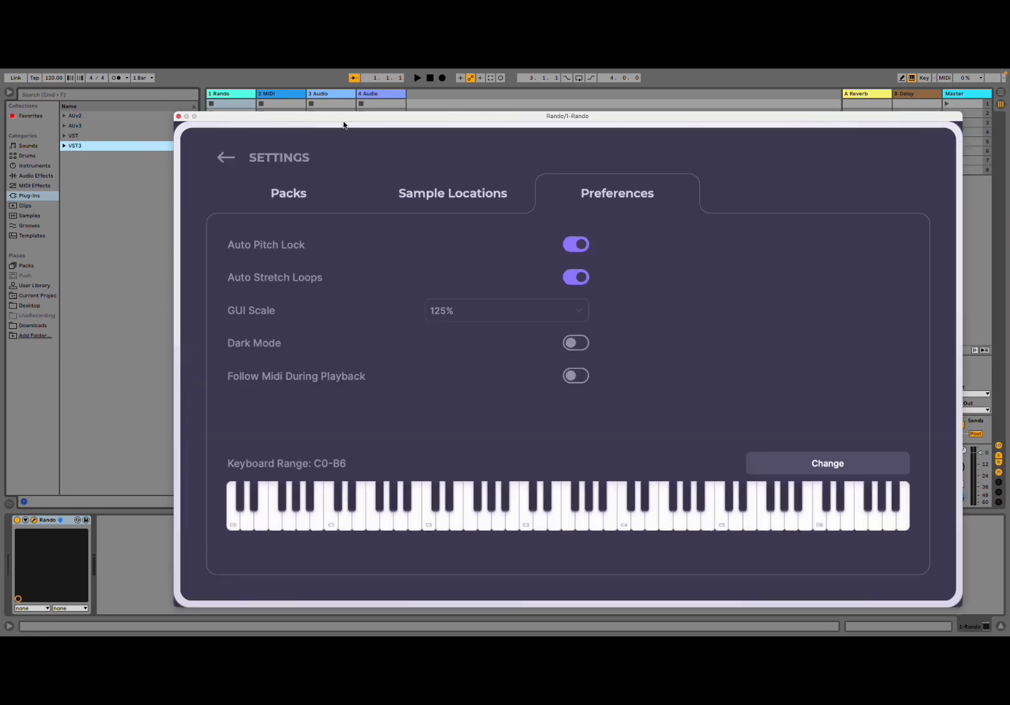
{"action": "left_click_drag", "start_coordinate": [568, 116], "coordinate": [499, 85]}
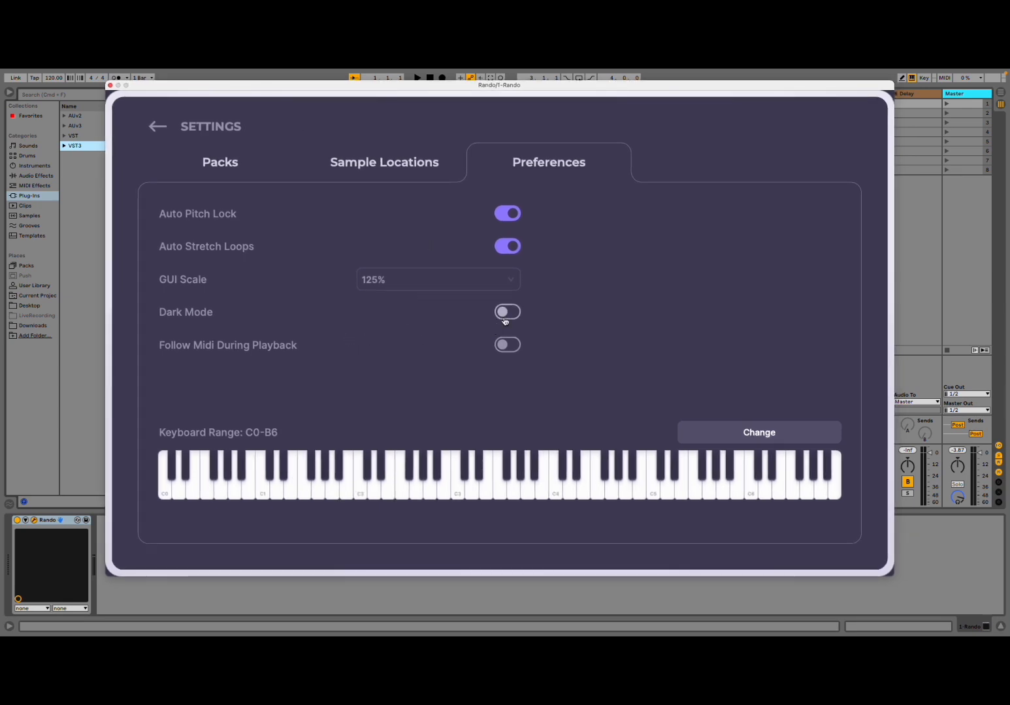
- Return to the sampler, reopen Settings > Preferences and turn Dark Mode off
{"action": "left_click", "coordinate": [157, 126]}
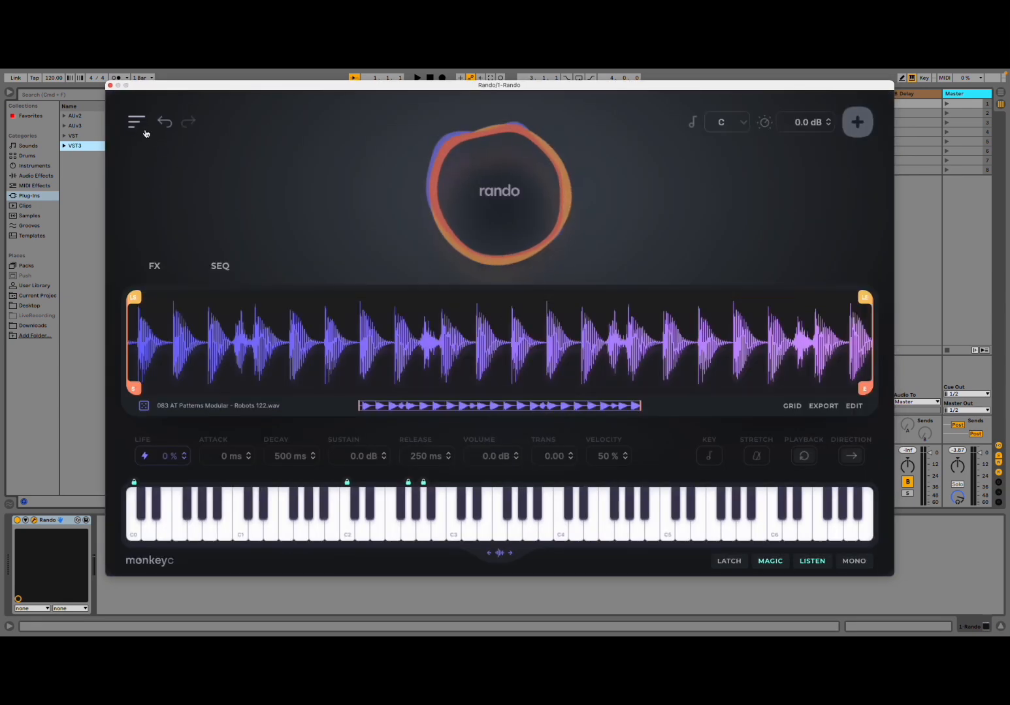
{"action": "left_click", "coordinate": [135, 122]}
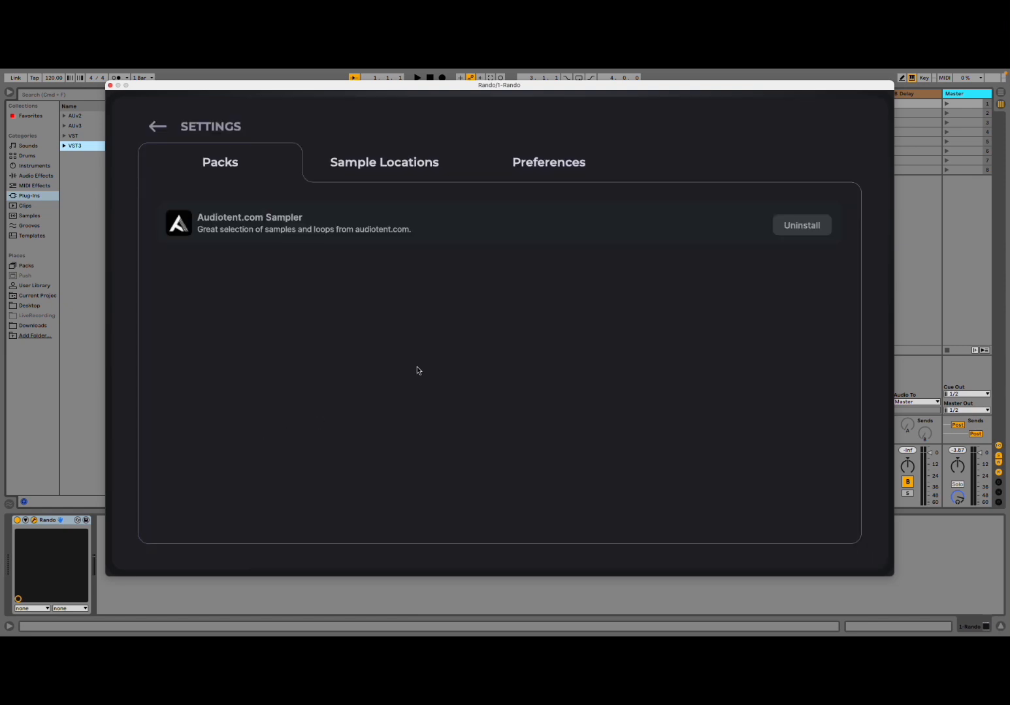
{"action": "left_click", "coordinate": [548, 162]}
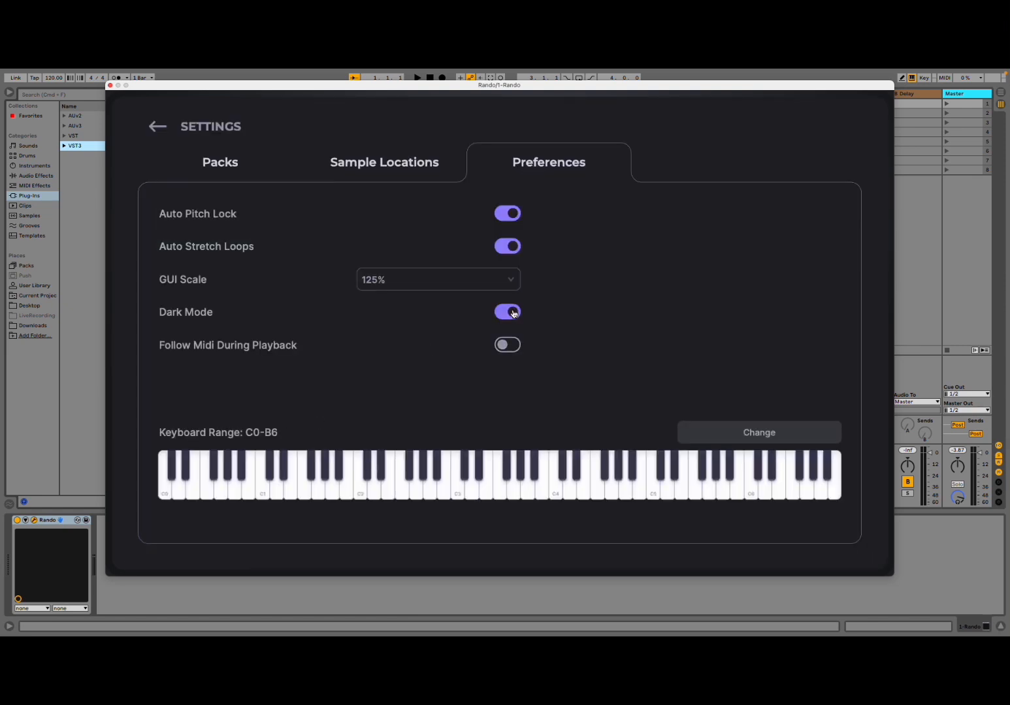
{"action": "left_click", "coordinate": [158, 126]}
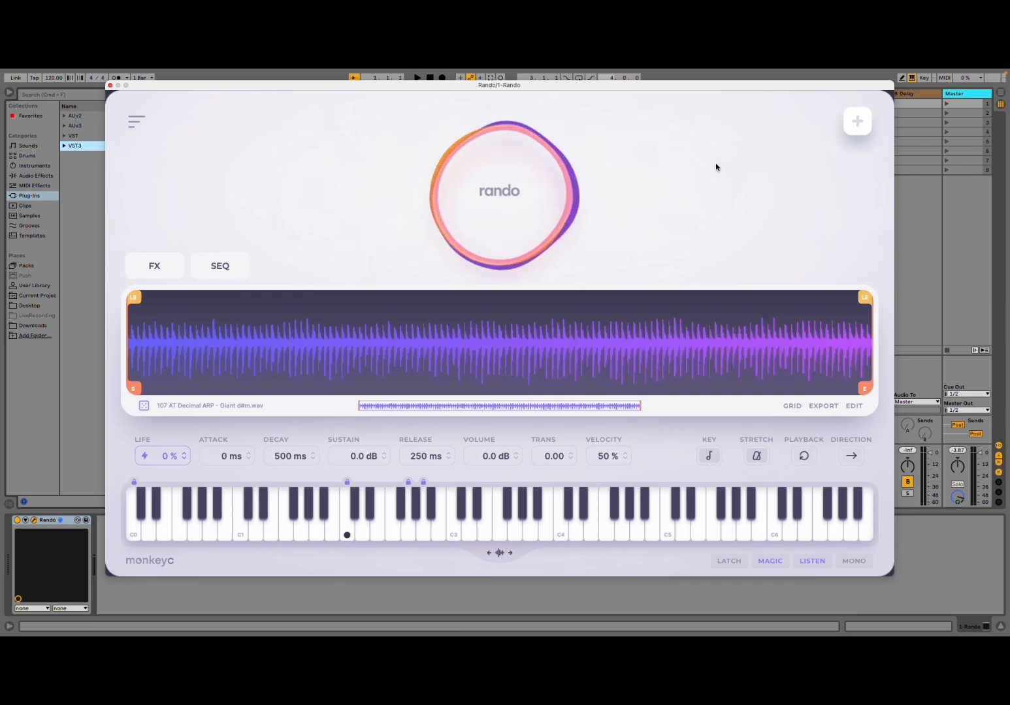
{"action": "mouse_move", "coordinate": [822, 281]}
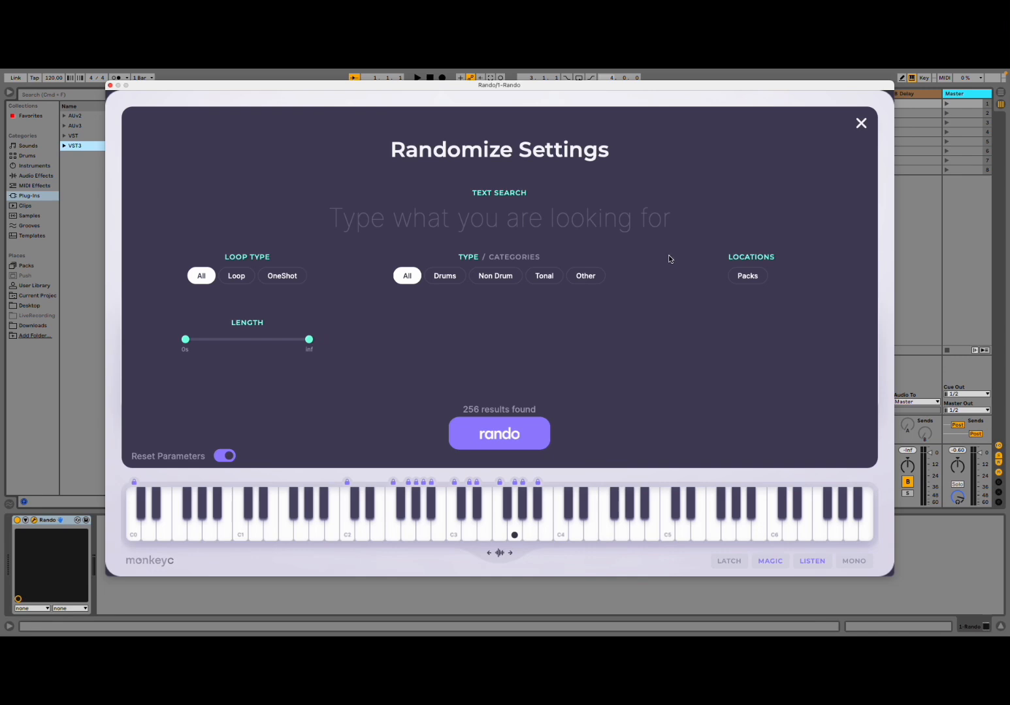
{"action": "mouse_move", "coordinate": [254, 259]}
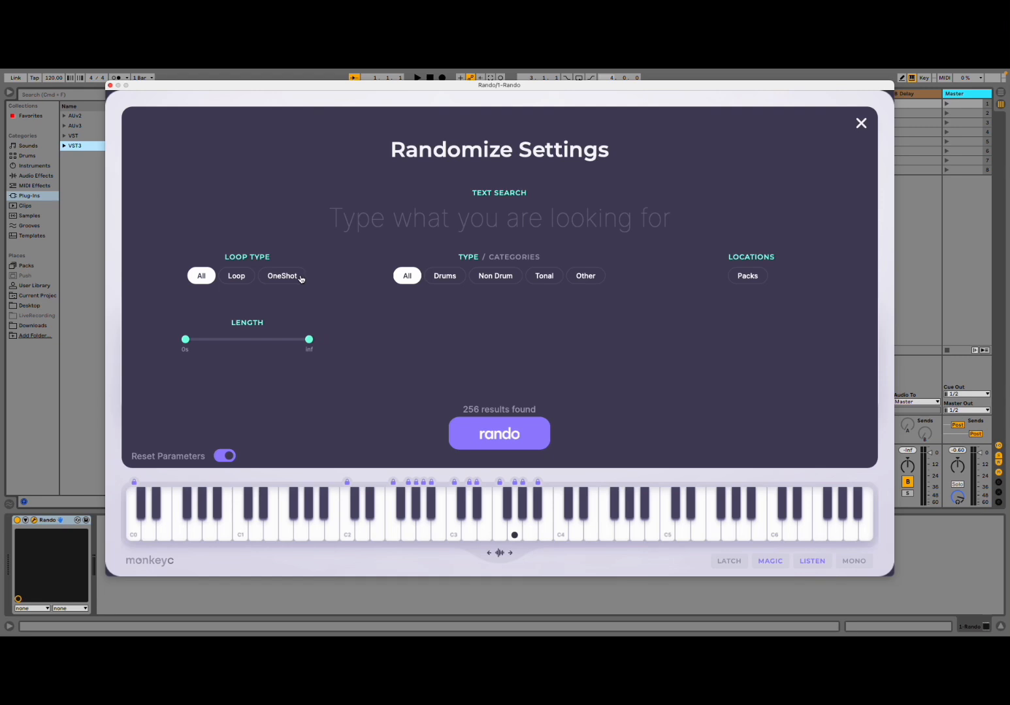
{"action": "mouse_move", "coordinate": [245, 433]}
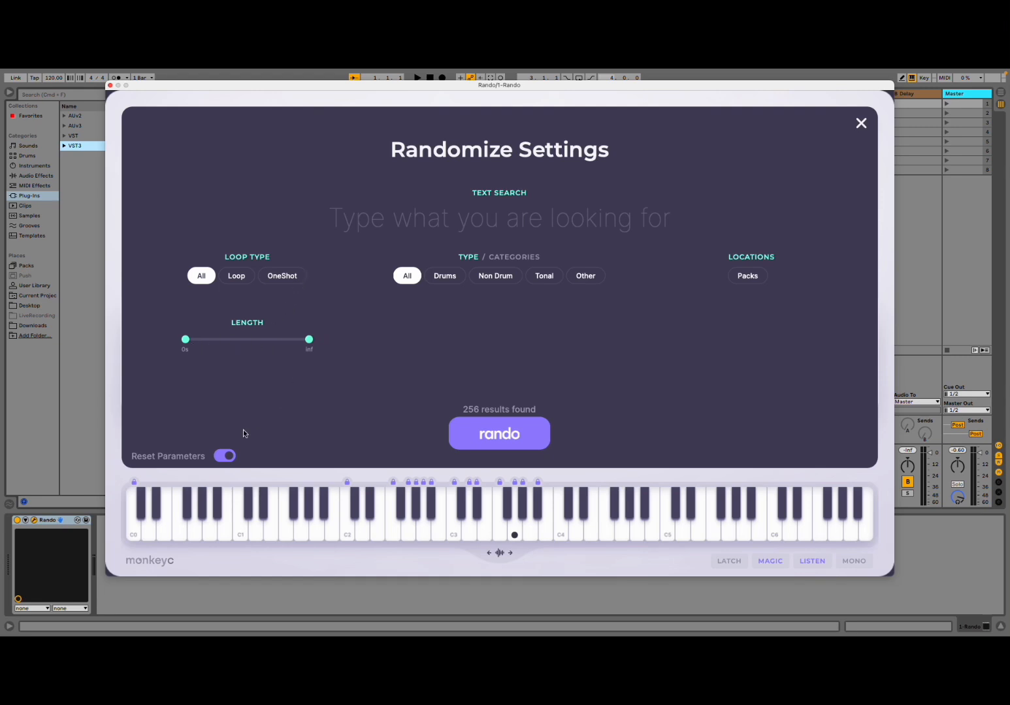
{"action": "mouse_move", "coordinate": [409, 266]}
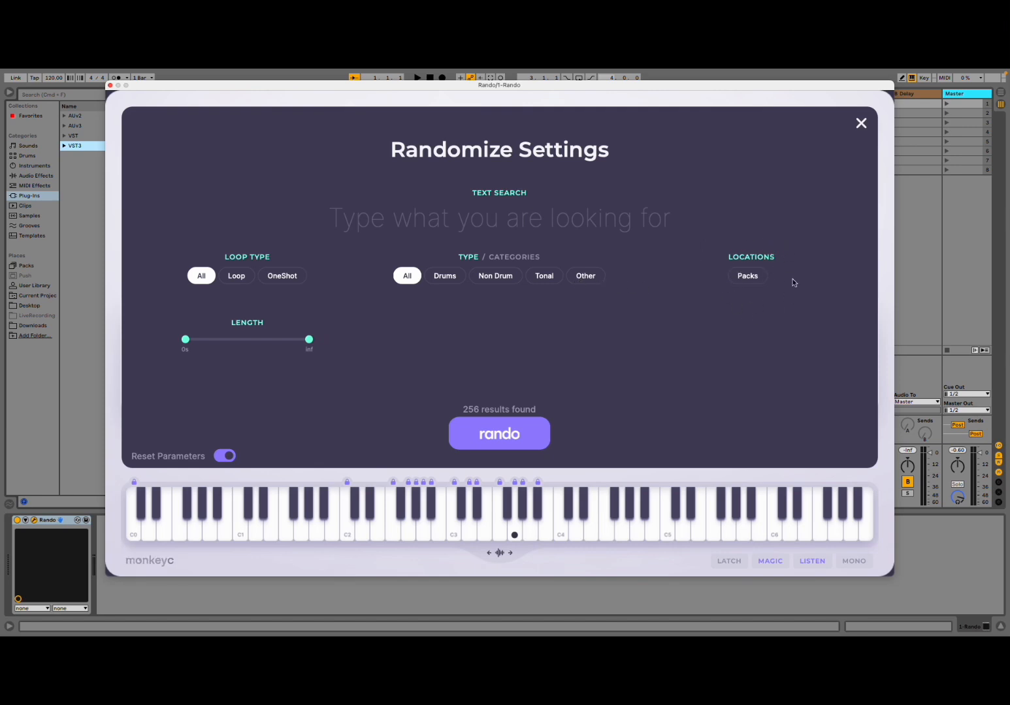
{"action": "mouse_move", "coordinate": [753, 295]}
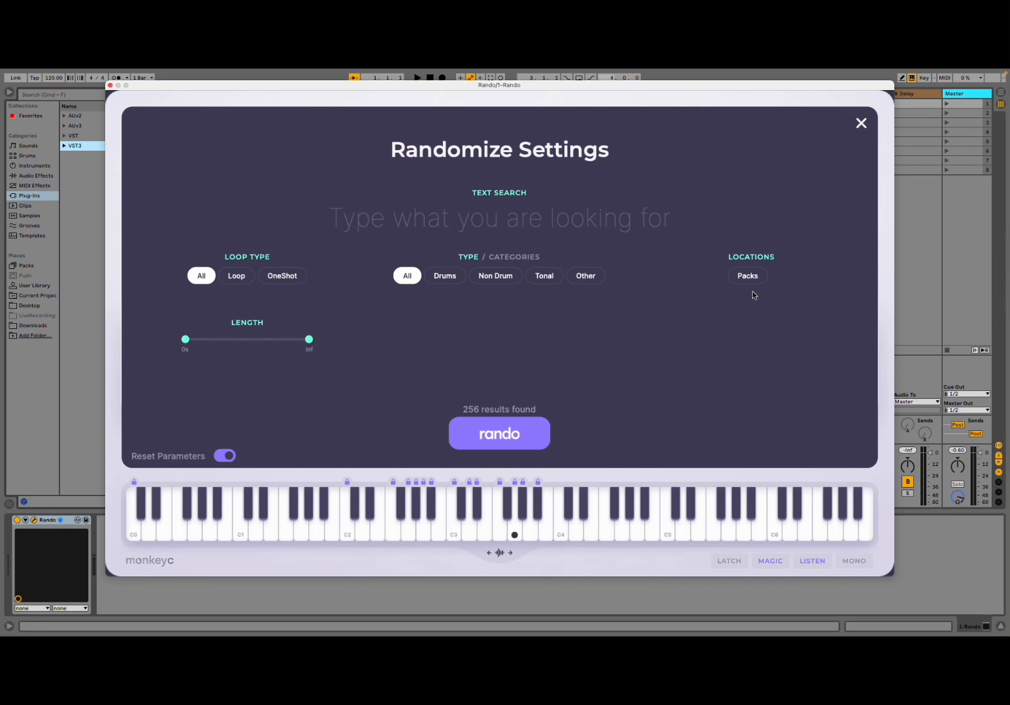
{"action": "mouse_move", "coordinate": [735, 293]}
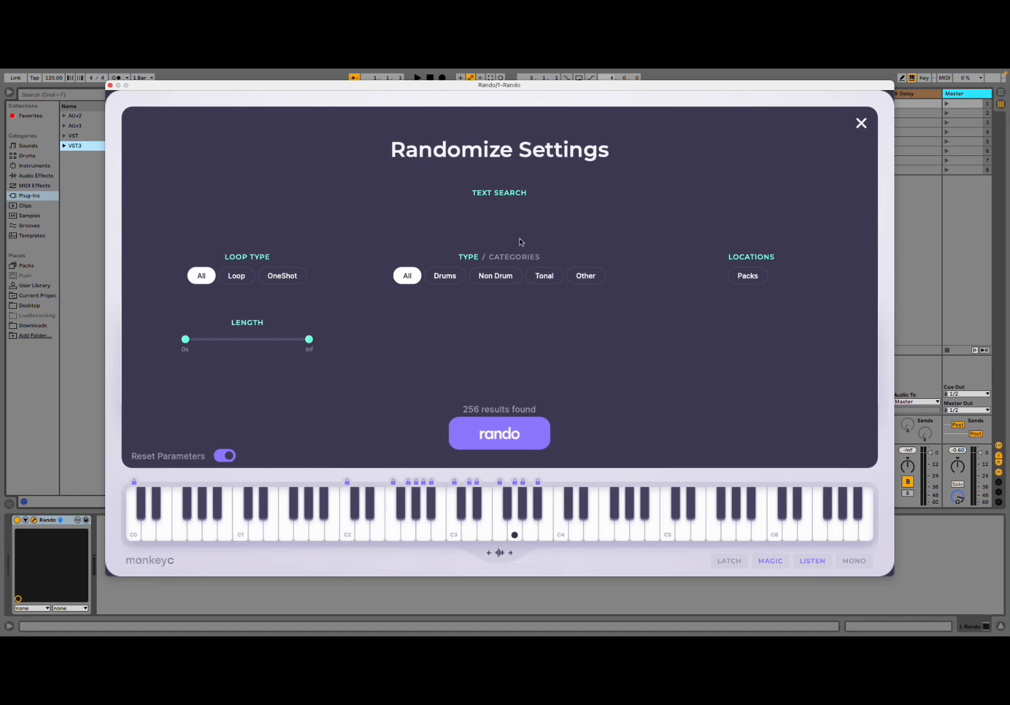
- Randomize the keyboard from the 'synth' search results and audition four keys
{"action": "type", "text": "synth"}
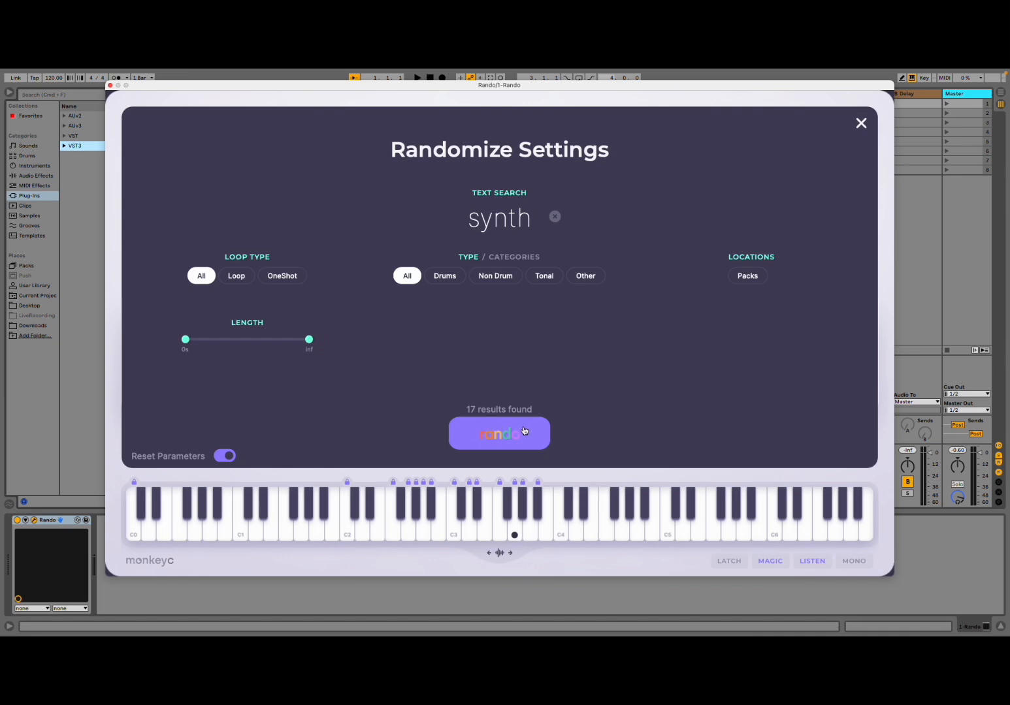
{"action": "left_click", "coordinate": [498, 433]}
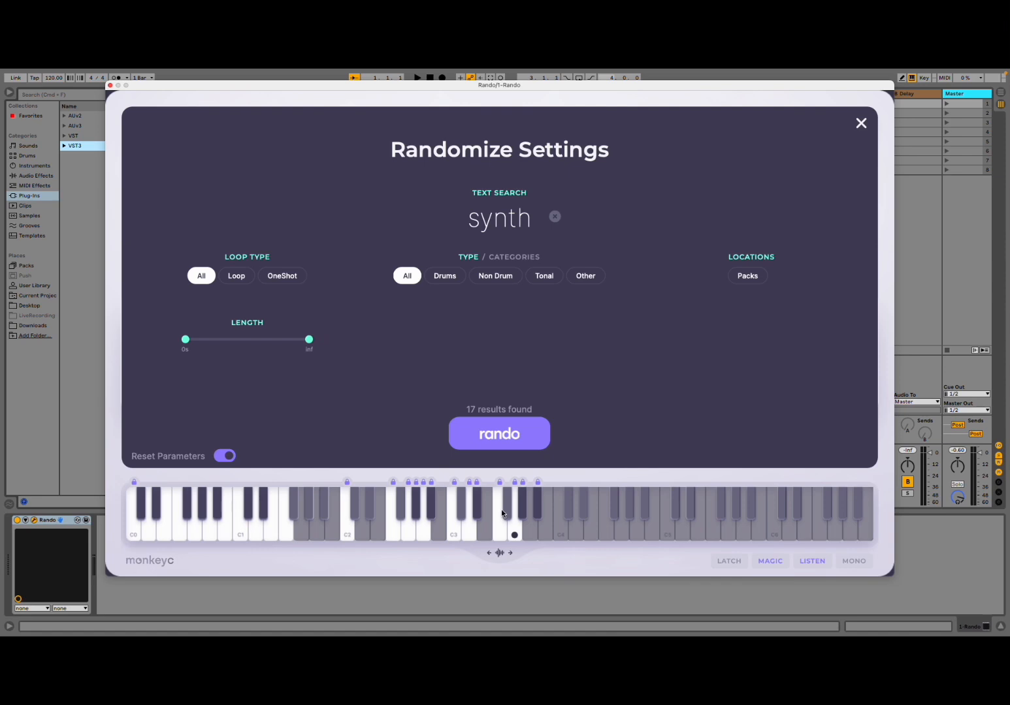
{"action": "left_click", "coordinate": [345, 515]}
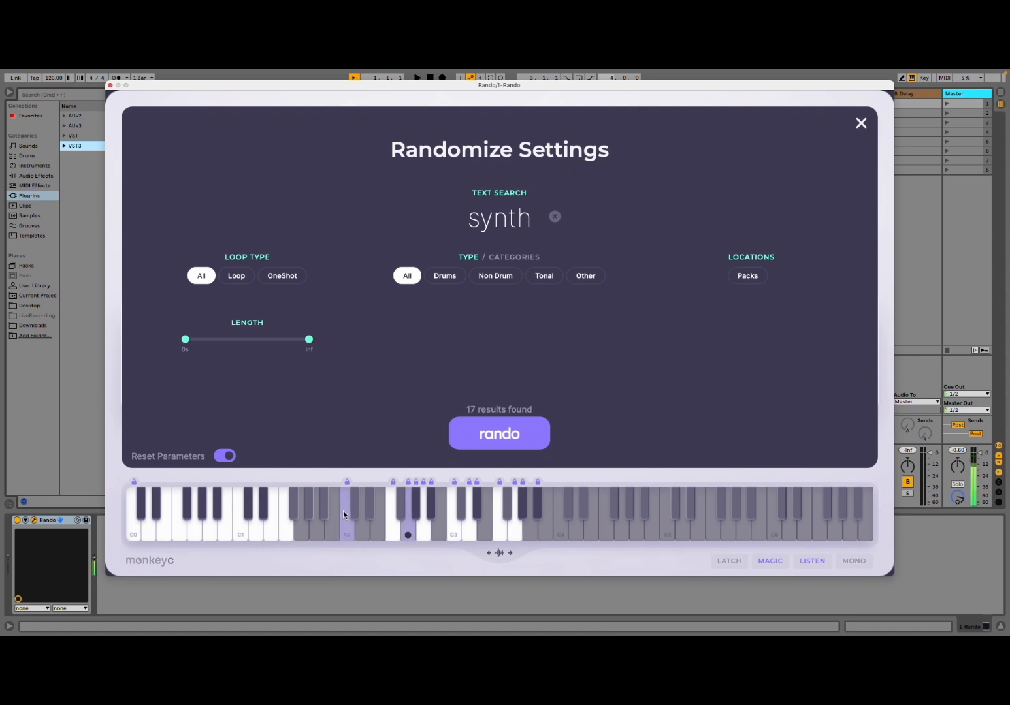
{"action": "left_click", "coordinate": [408, 516]}
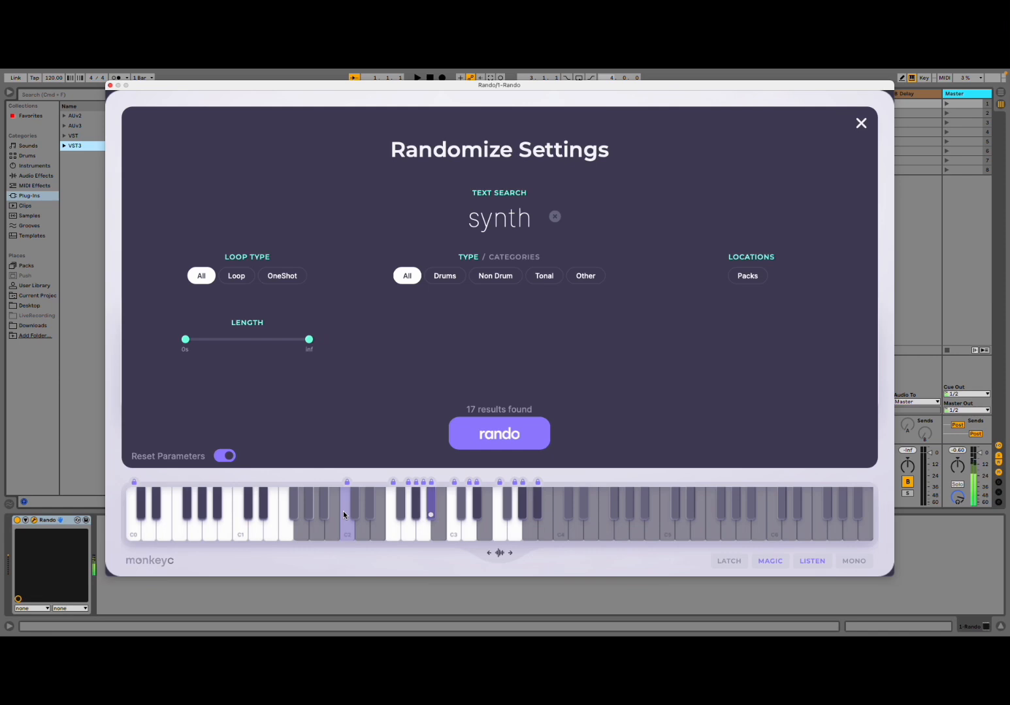
{"action": "left_click", "coordinate": [454, 522]}
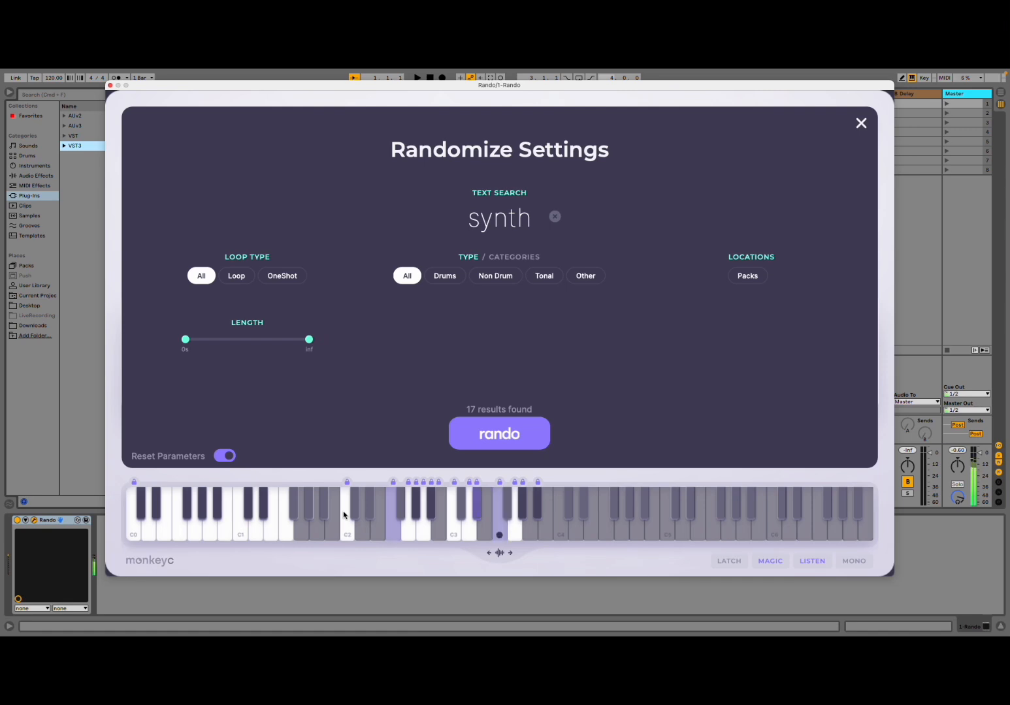
{"action": "left_click", "coordinate": [515, 516]}
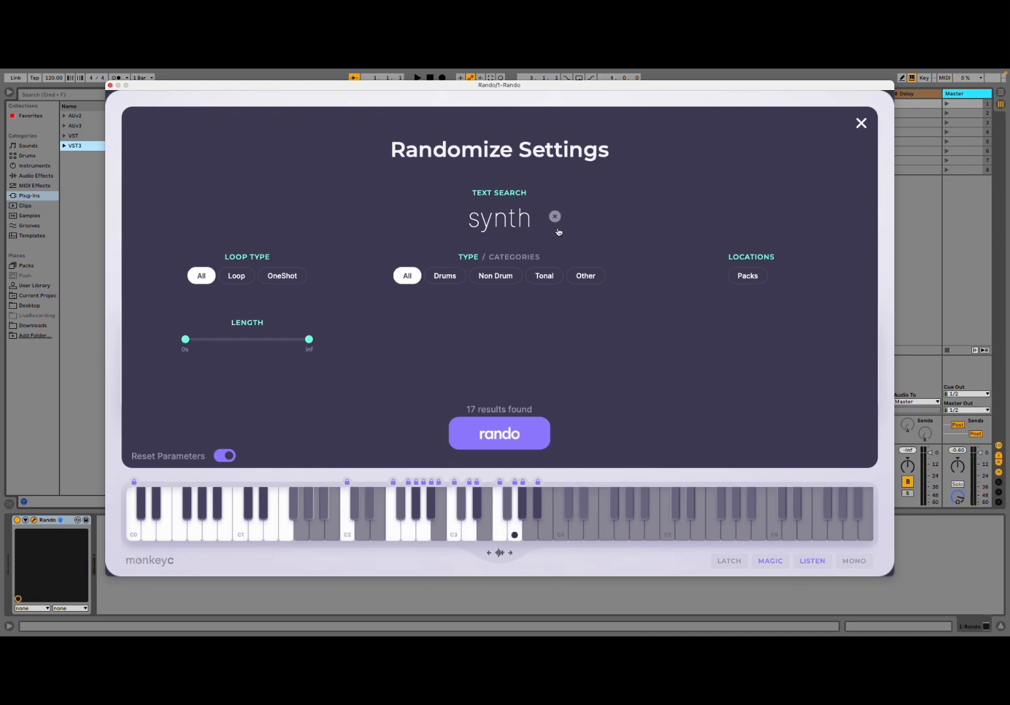
- Clear the synth search, randomize from the drum results and audition a drum key
{"action": "left_click", "coordinate": [553, 216]}
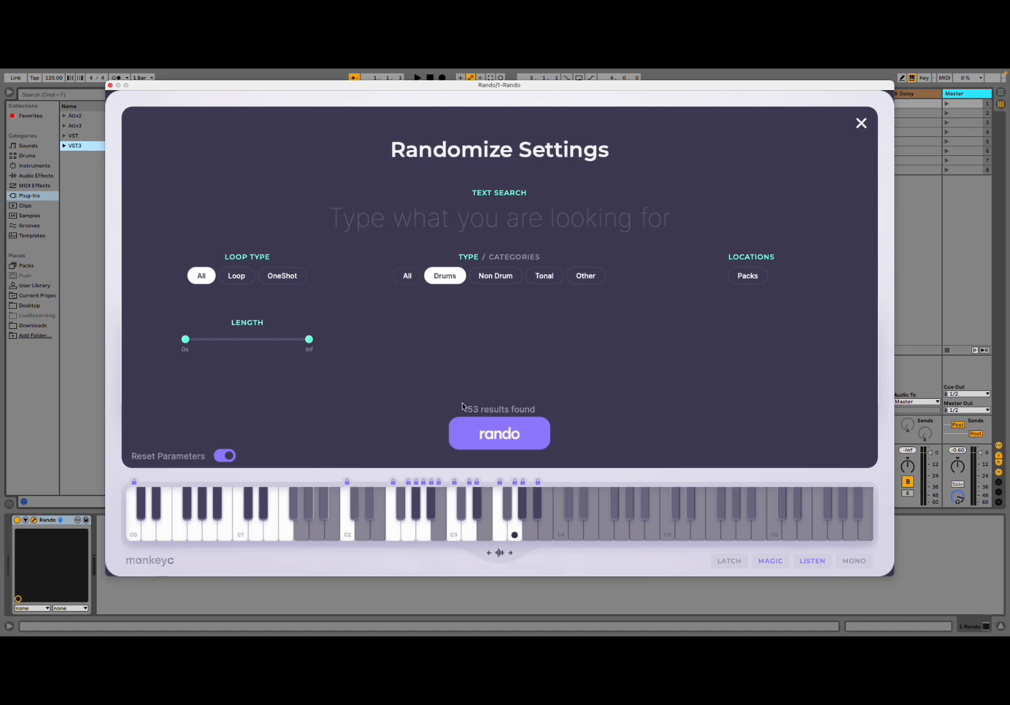
{"action": "left_click", "coordinate": [498, 433]}
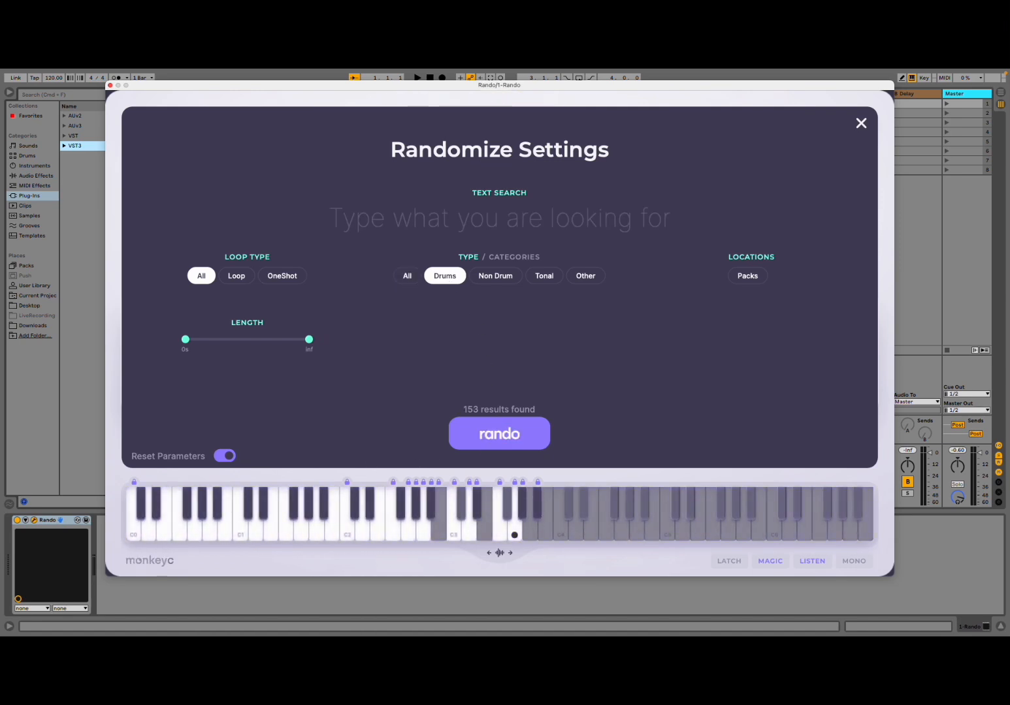
{"action": "left_click", "coordinate": [407, 516]}
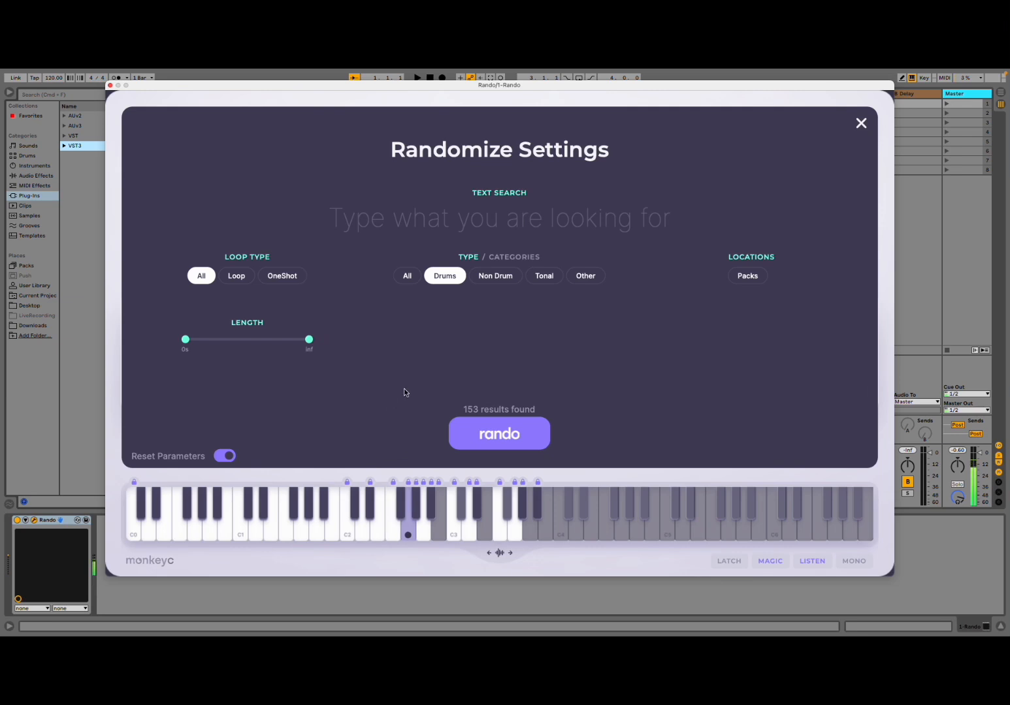
- Reset the category filter to All and randomize across all 256 results
{"action": "left_click", "coordinate": [407, 275]}
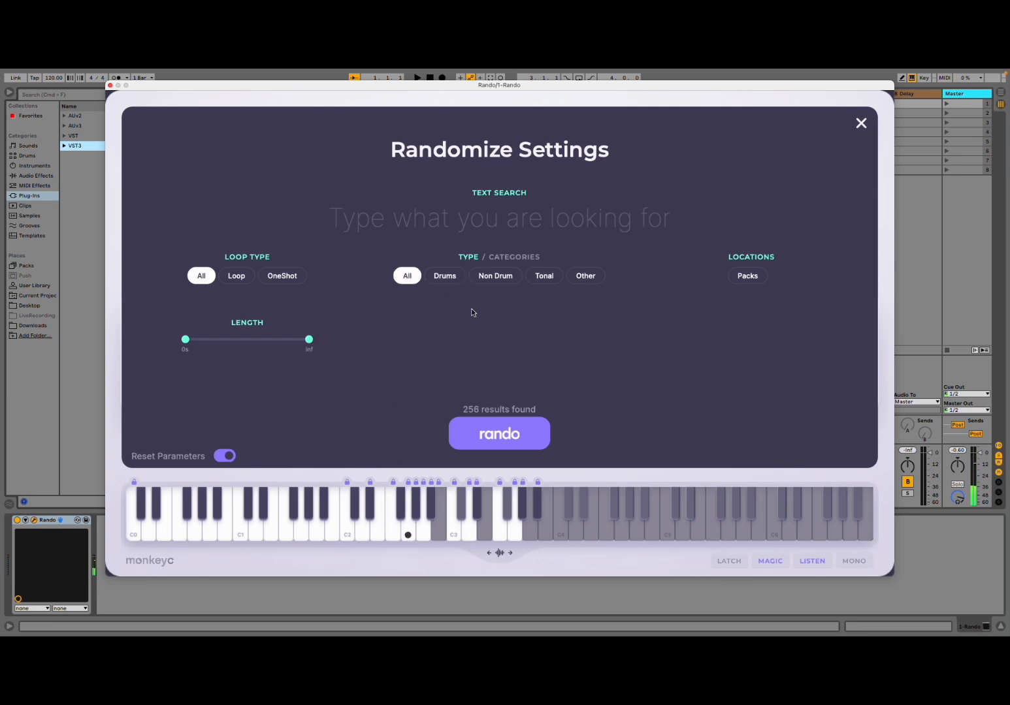
{"action": "left_click", "coordinate": [498, 433]}
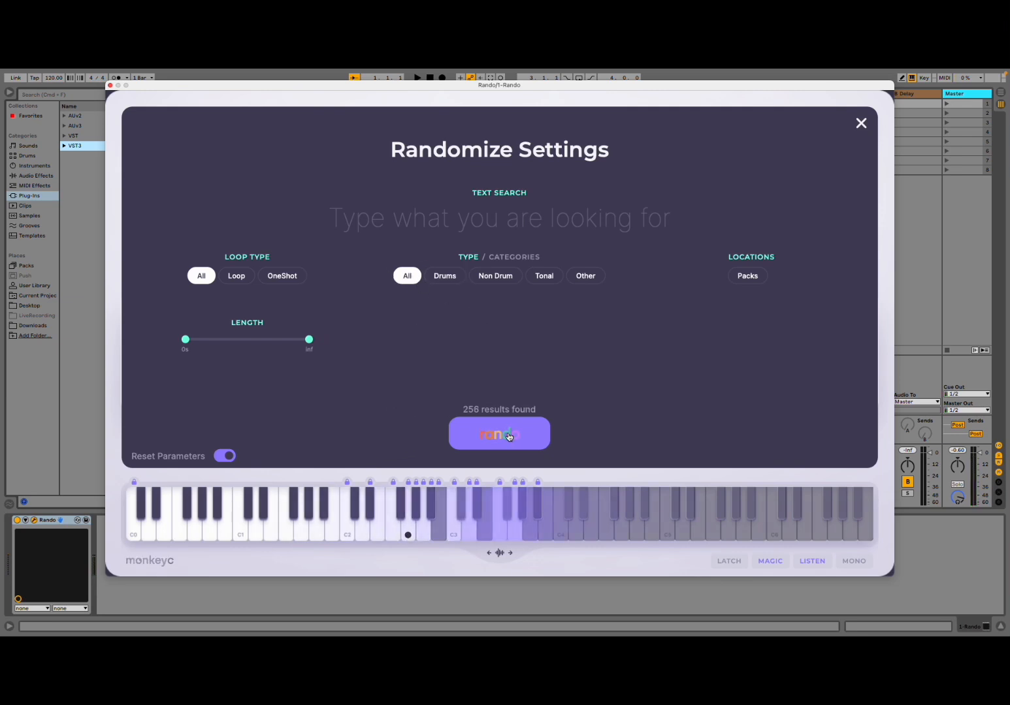
{"action": "left_click", "coordinate": [498, 433]}
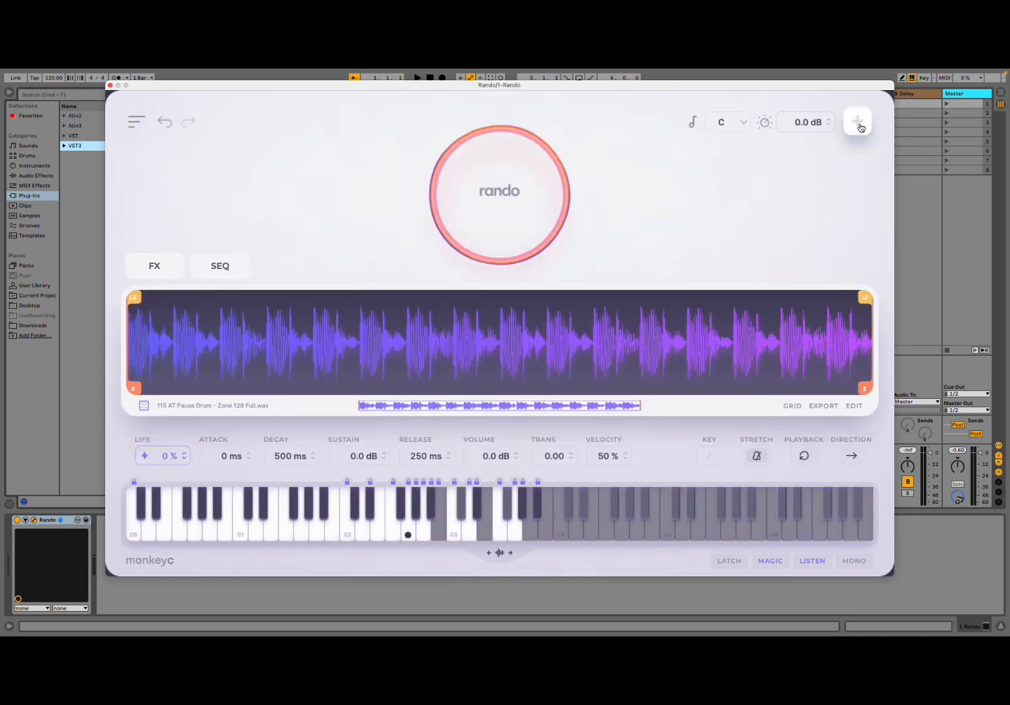
- Randomize the keyboard again and reopen Randomize Settings showing 256 results
{"action": "left_click", "coordinate": [858, 121]}
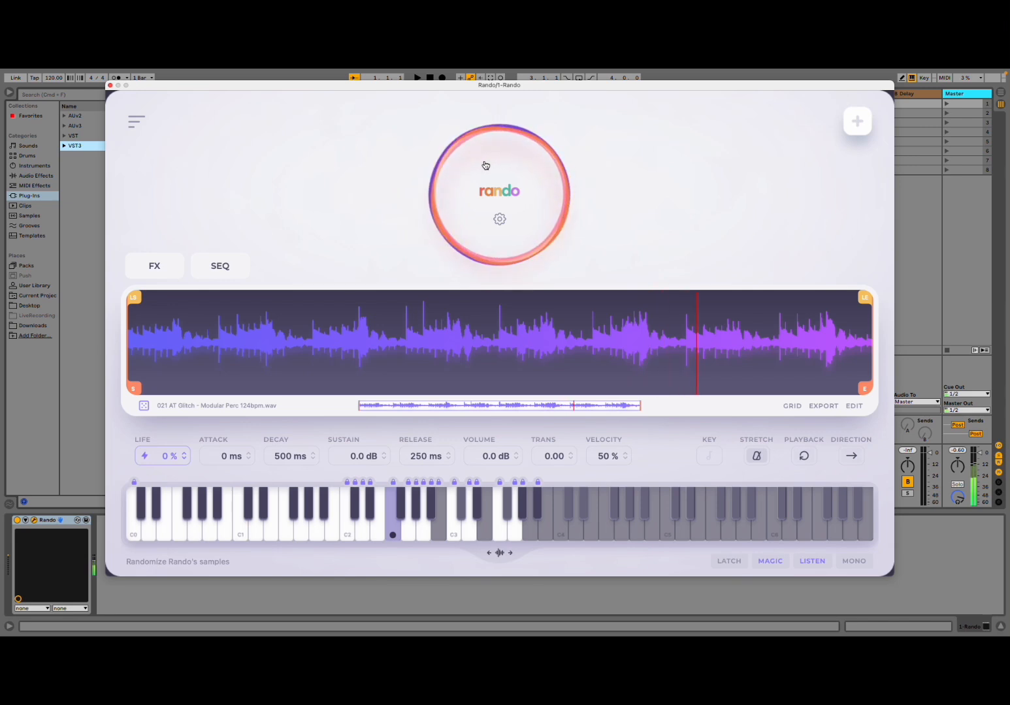
{"action": "left_click", "coordinate": [499, 166]}
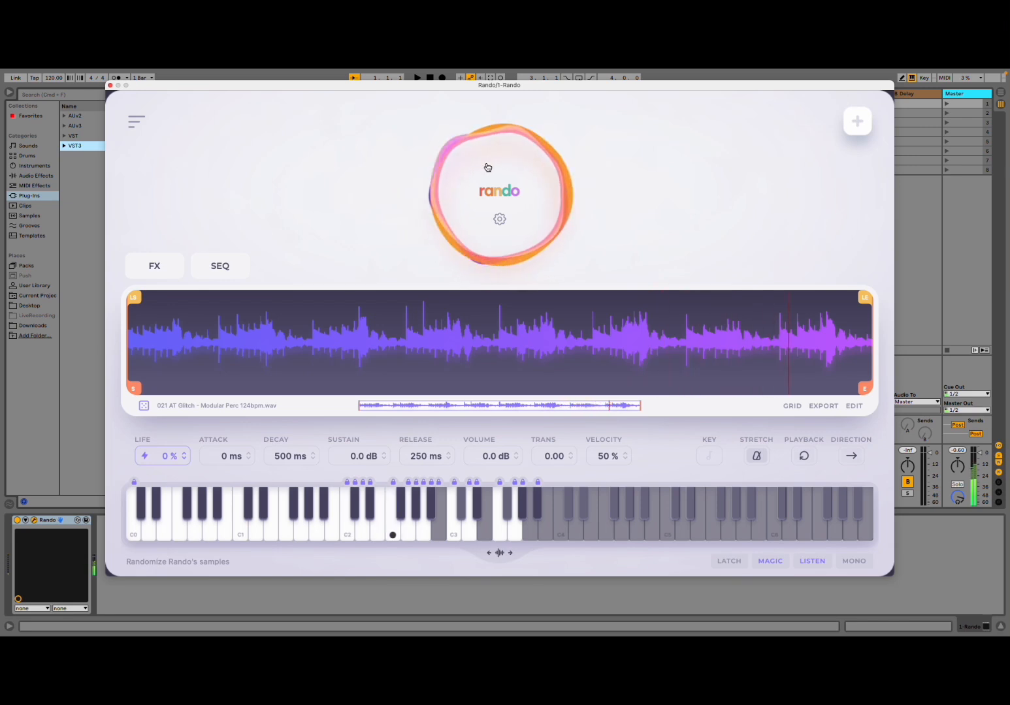
{"action": "left_click", "coordinate": [499, 219]}
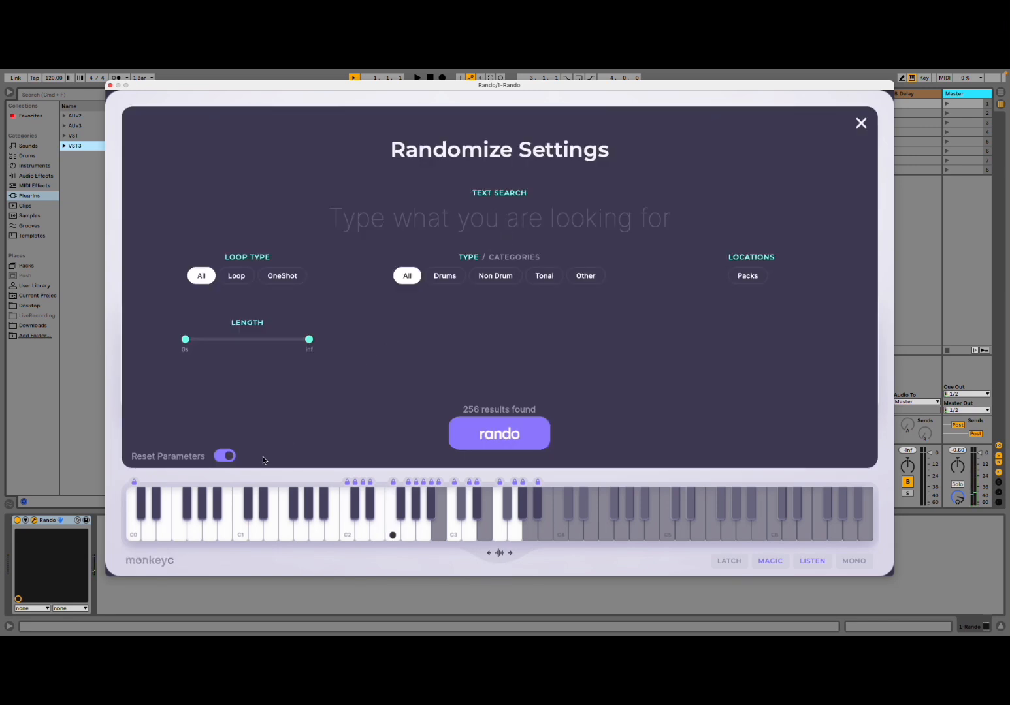
- Enable the Packs location for randomizing and close Randomize Settings
{"action": "left_click", "coordinate": [225, 455]}
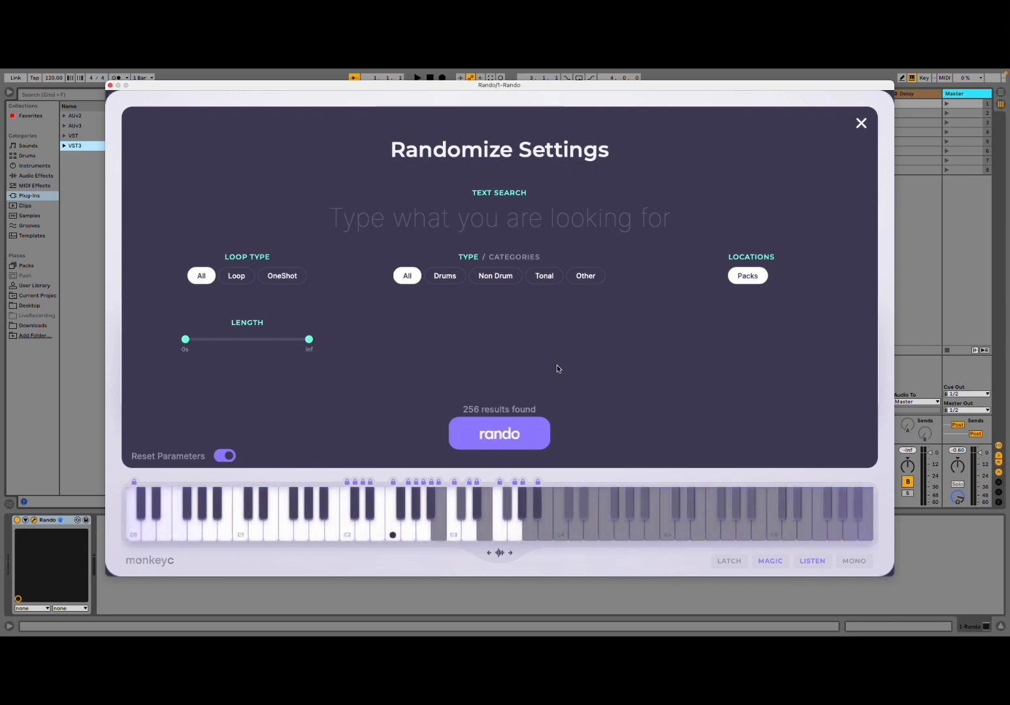
{"action": "left_click", "coordinate": [498, 433]}
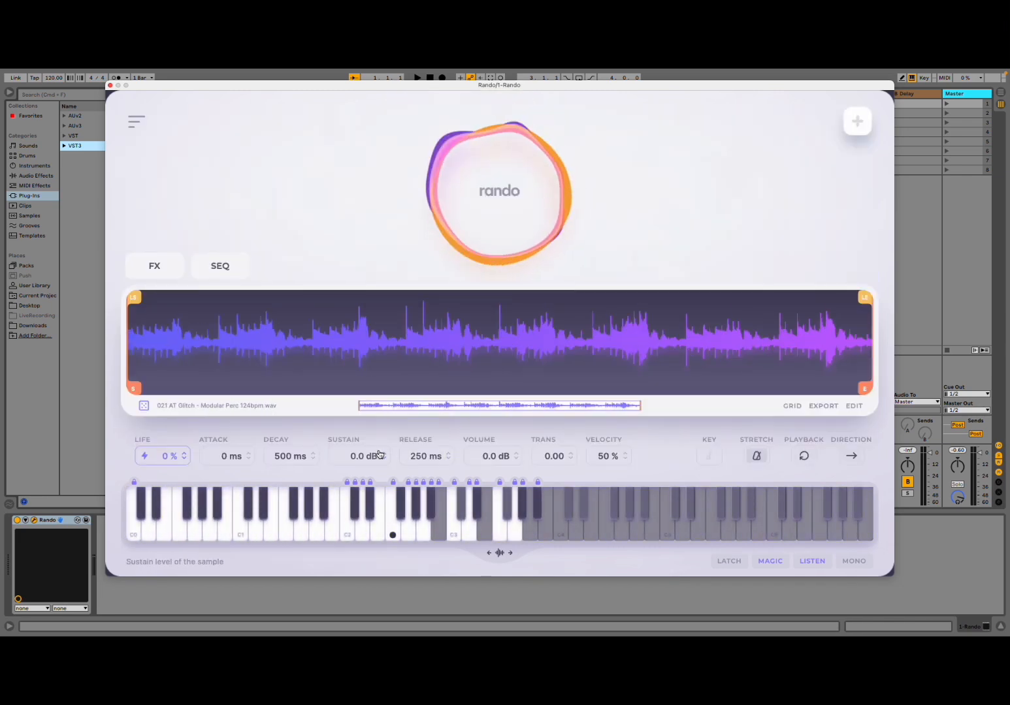